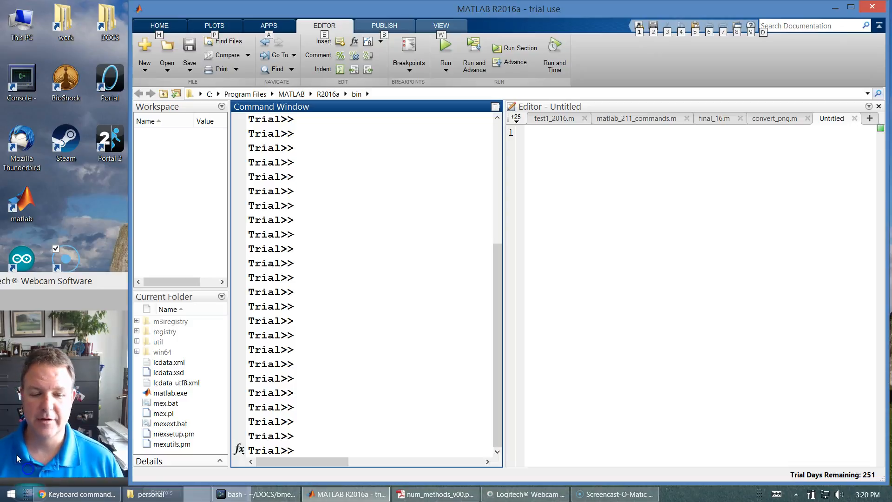
mouse_move(344, 381)
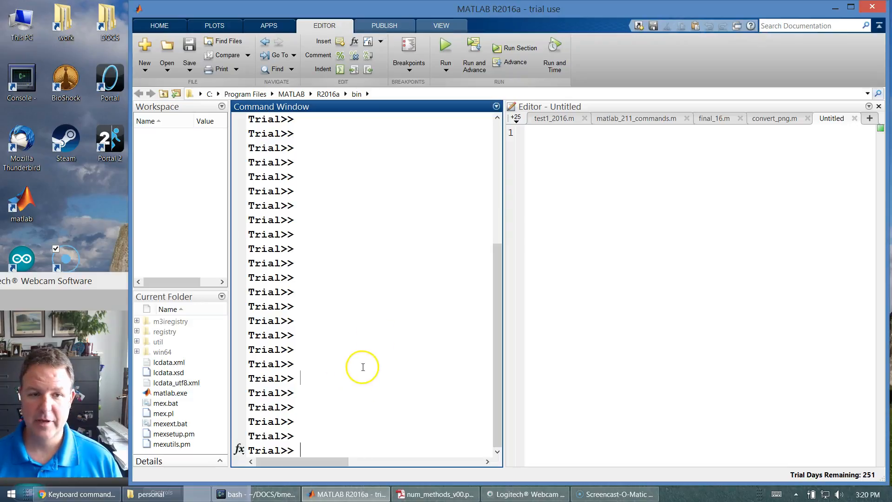
mouse_move(315, 229)
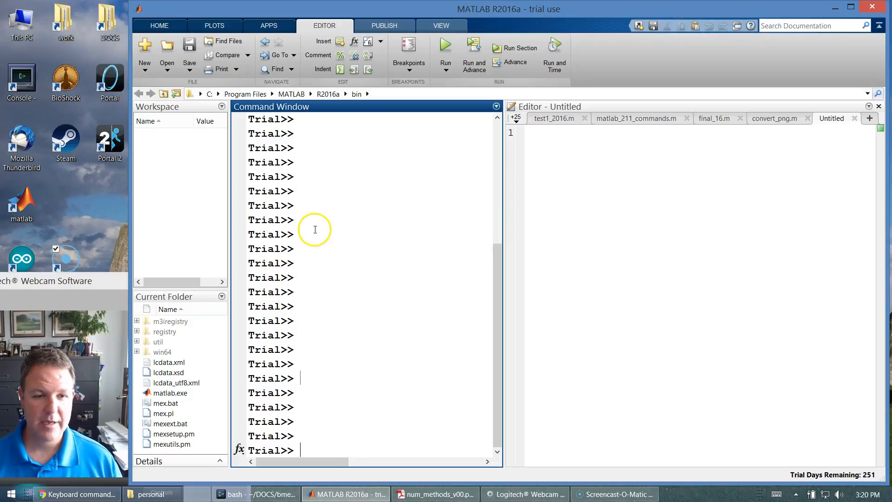
mouse_move(326, 318)
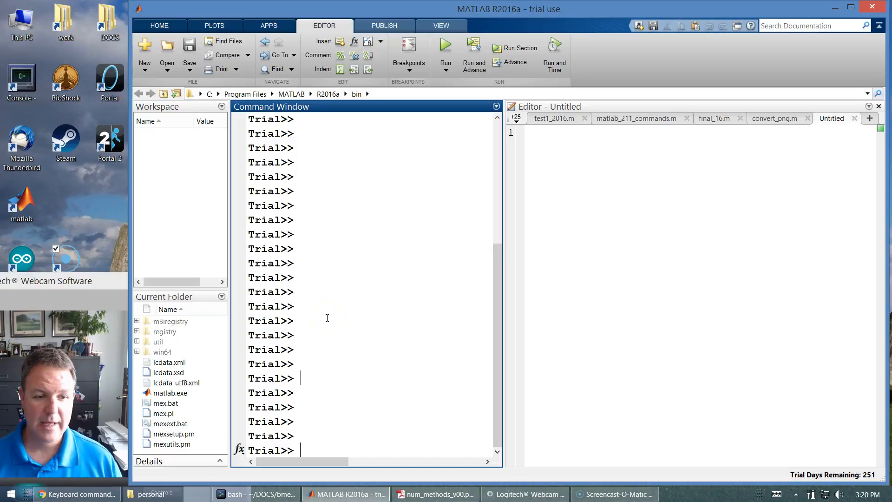
mouse_move(325, 328)
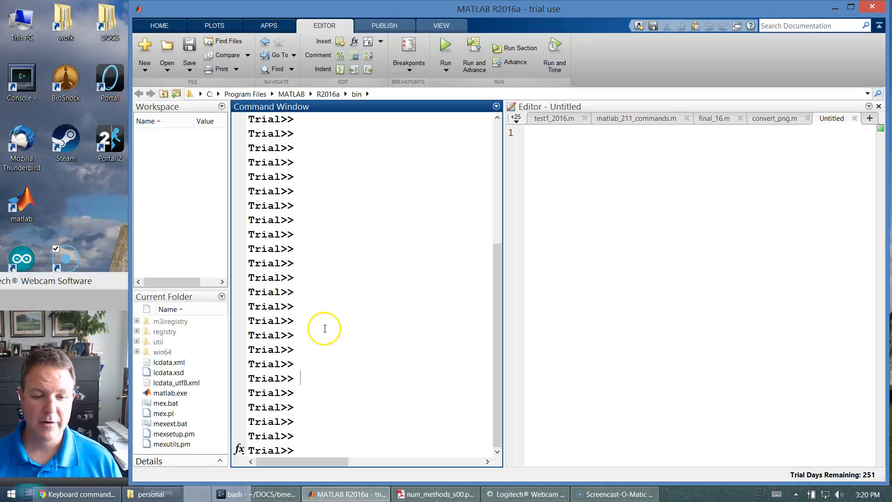
mouse_move(307, 402)
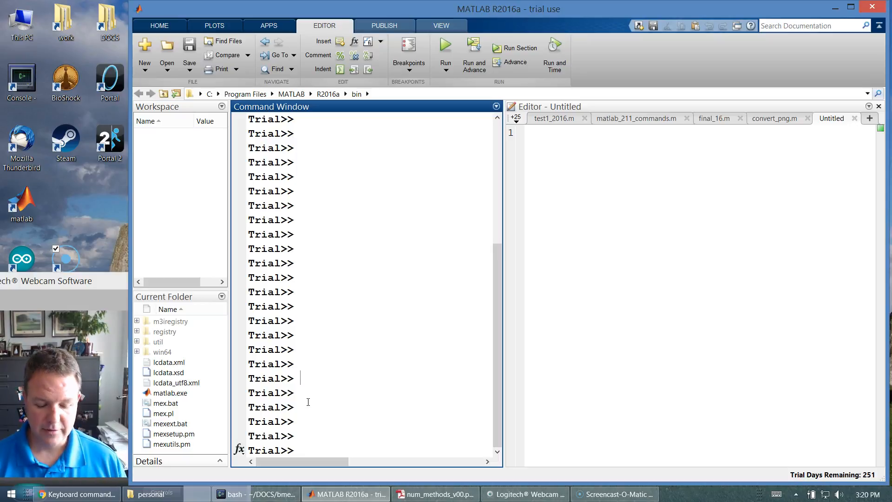
- Define b=1 and c=b+3 in the Command Window so c equals 4
text(b=1)
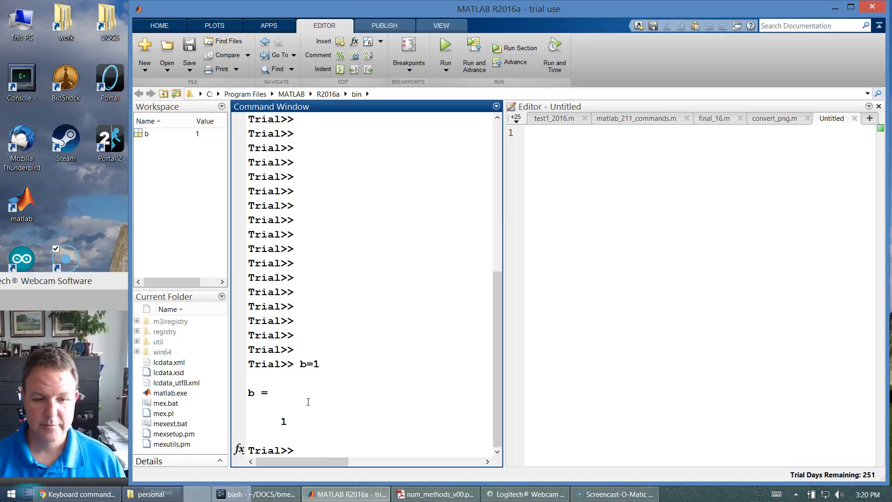
text(c=b+3)
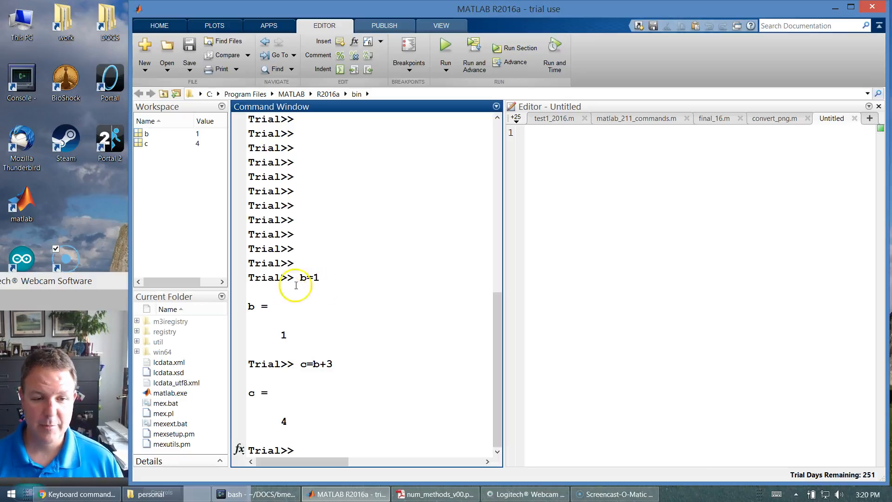
mouse_move(234, 235)
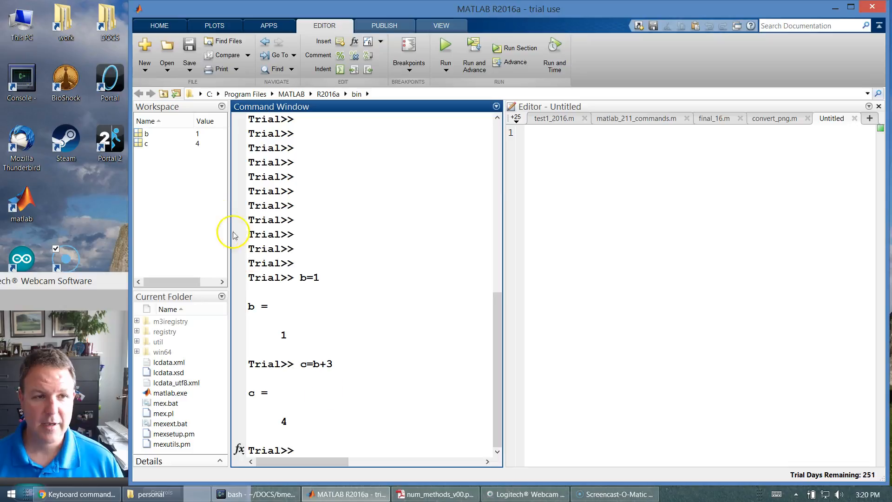
mouse_move(148, 134)
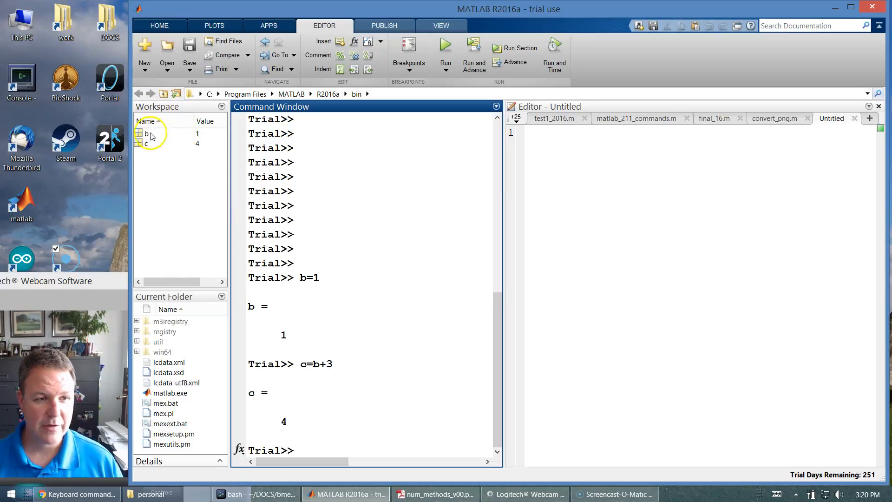
mouse_move(197, 144)
text(whos)
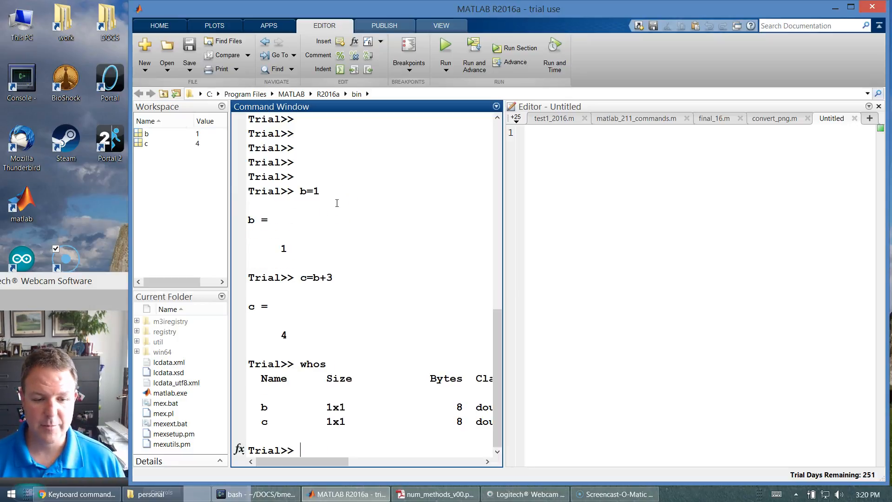
mouse_move(504, 261)
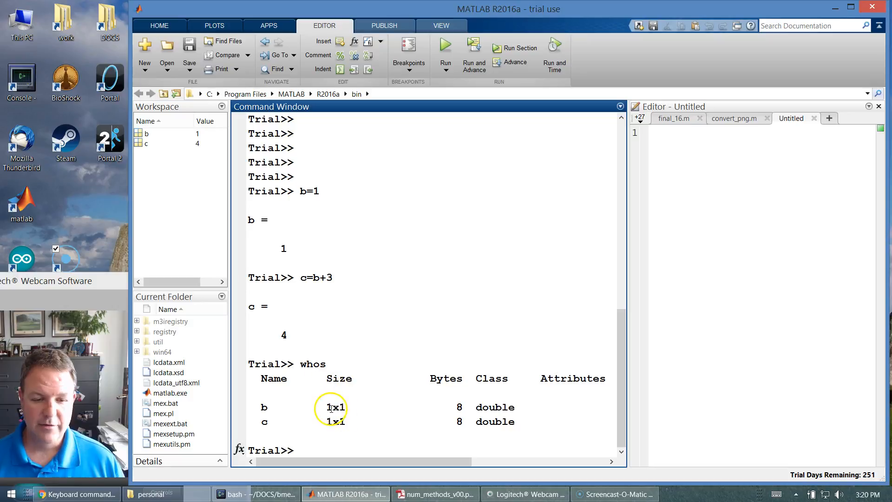
mouse_move(399, 317)
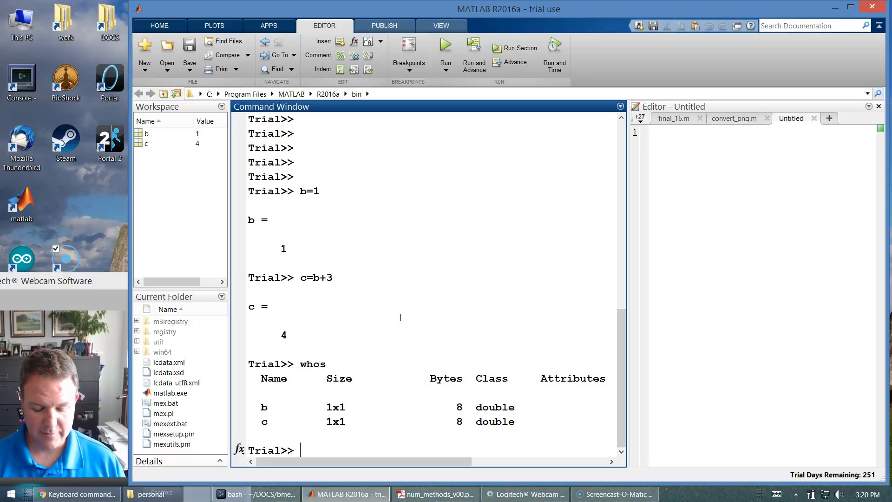
- Define the matrix A=[1 2; 3 4] in the Command Window
text(A=)
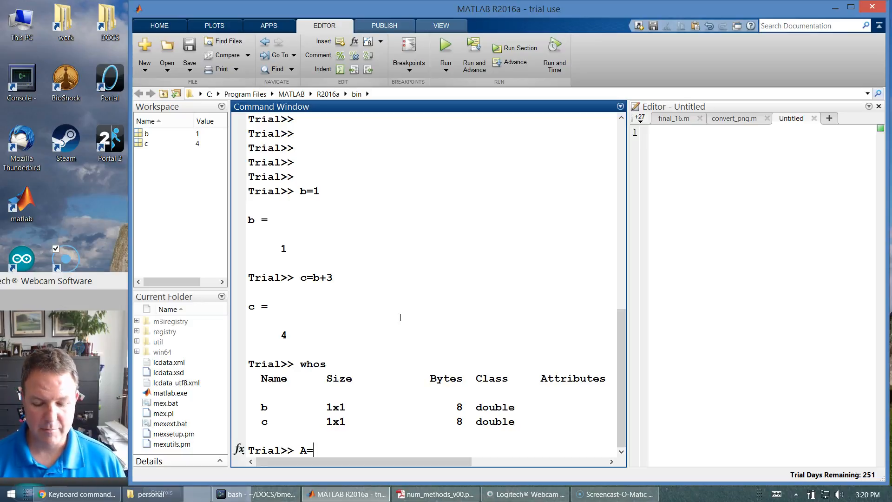
text([ 1 2)
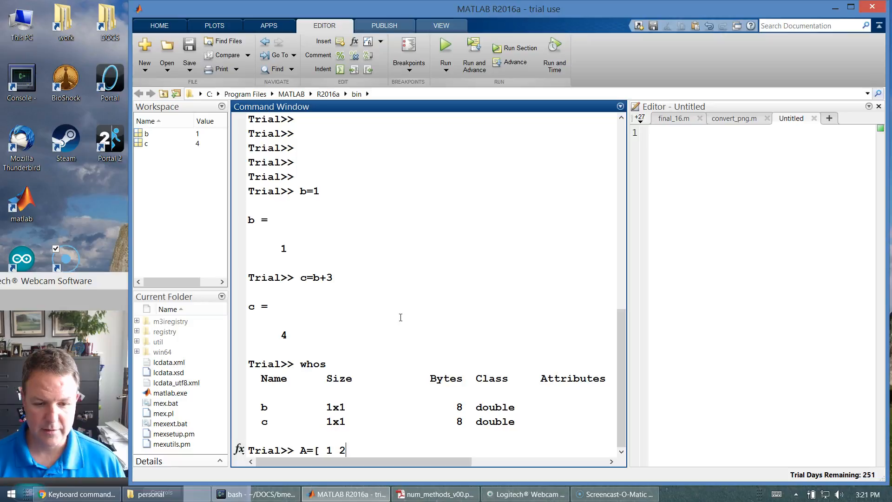
text(; 3 4)
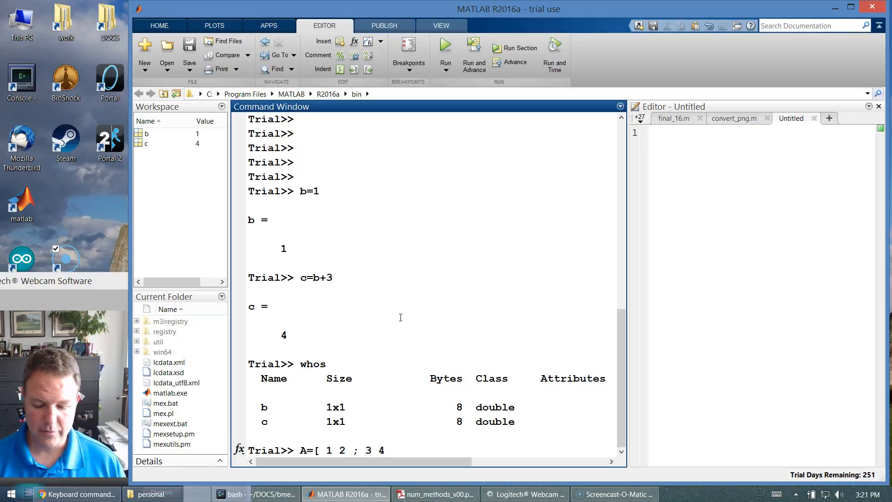
key(Return)
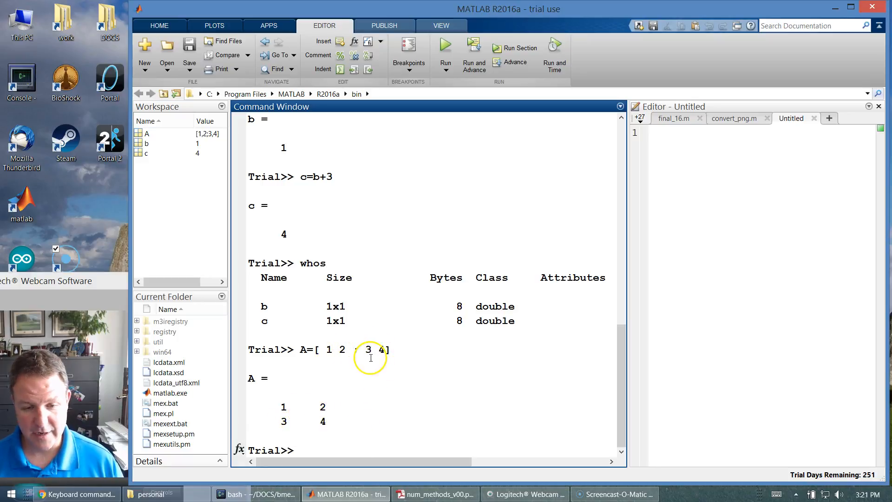
- Define the row vector x=[1 2 3 4] and the column vector z=[1; 2; 3; 4]
text(;)
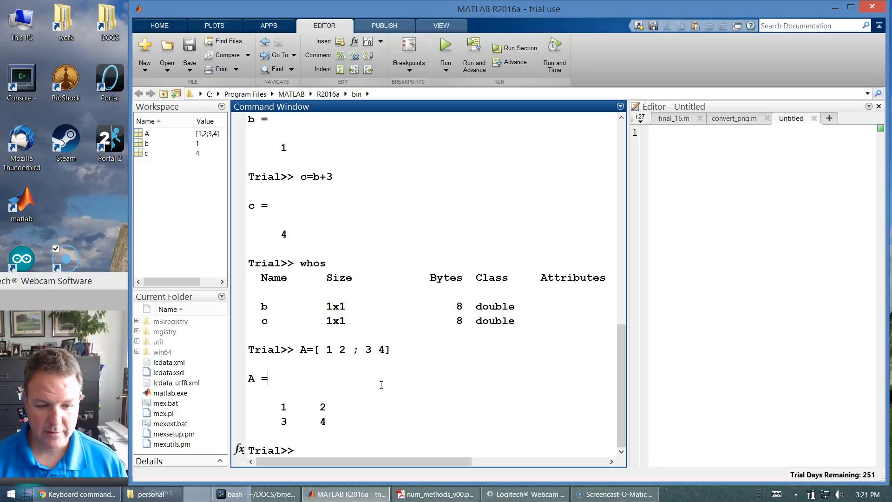
text(x=[1)
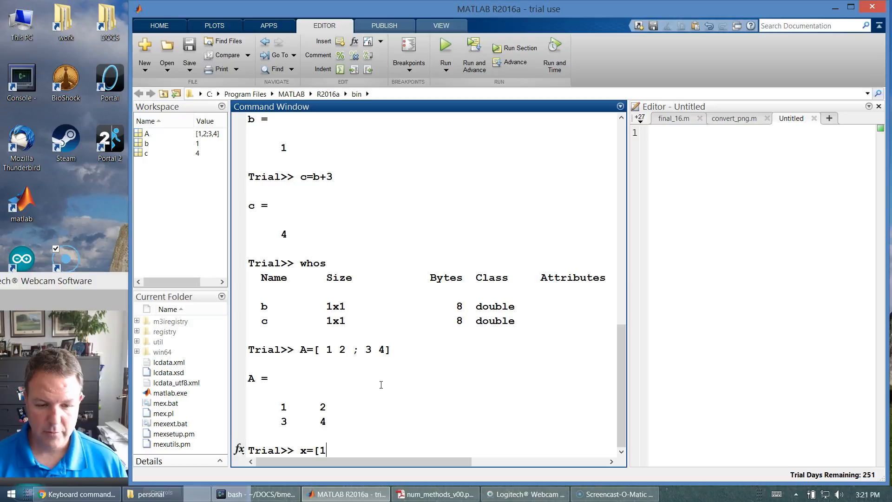
text(2 3 4)
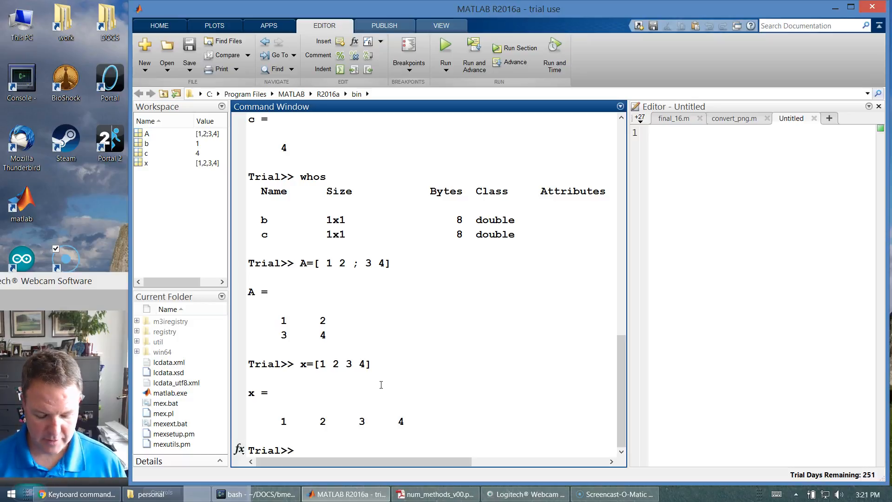
text(z)
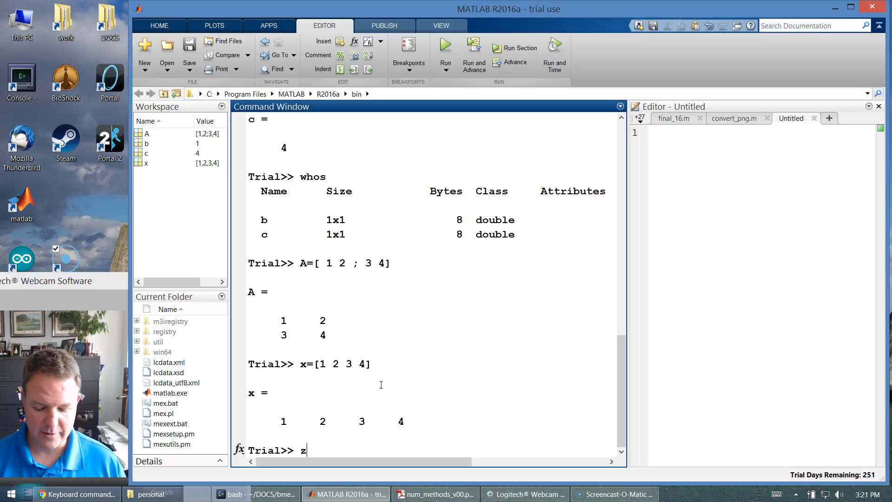
text(=[1)
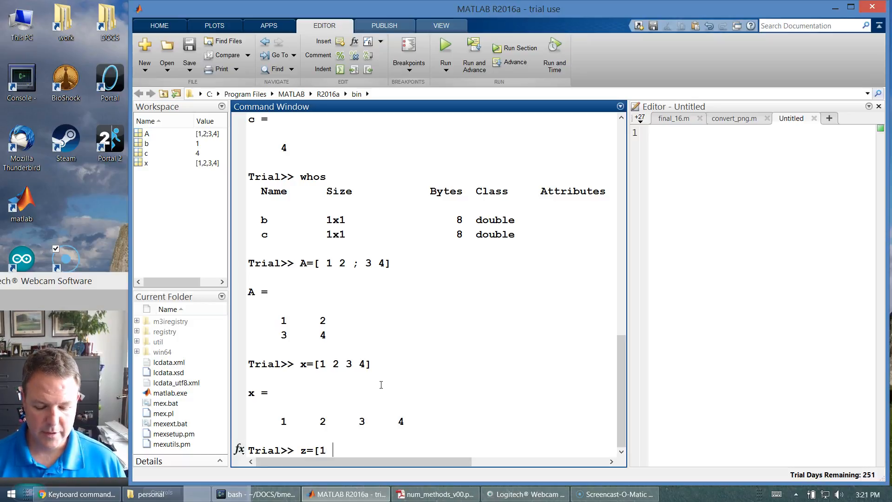
text(; 2 ; 3; 4)
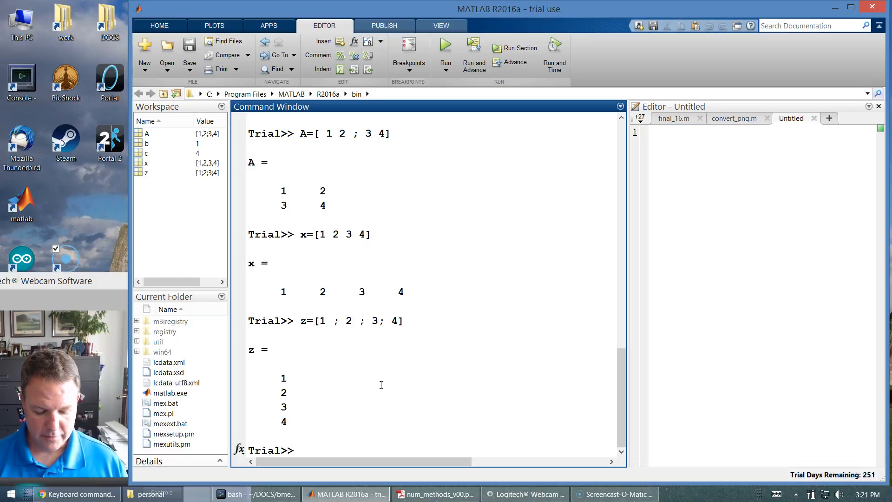
- Define b=[4;6] and store solution=inv(A)*b, giving -2 and 3
text(b=)
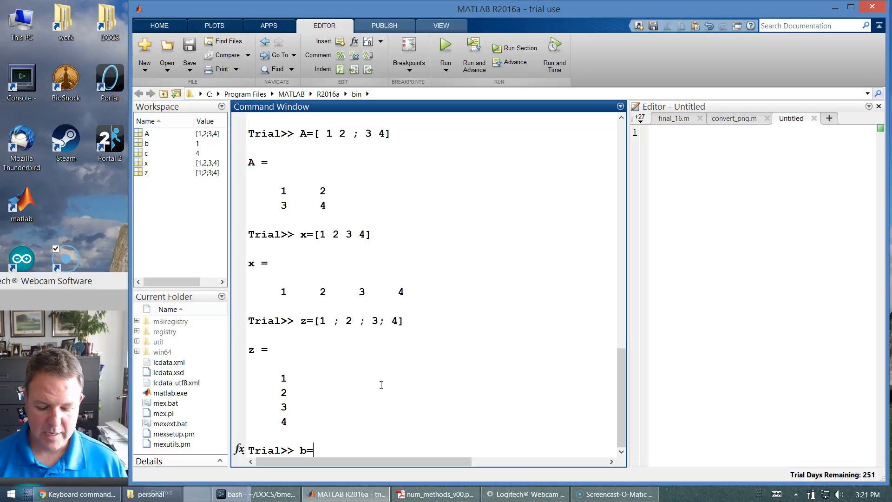
text([4)
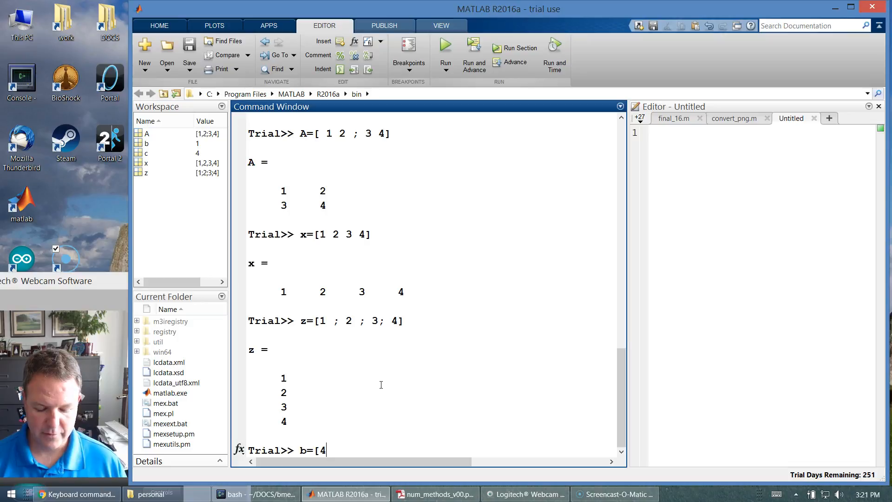
key(Return)
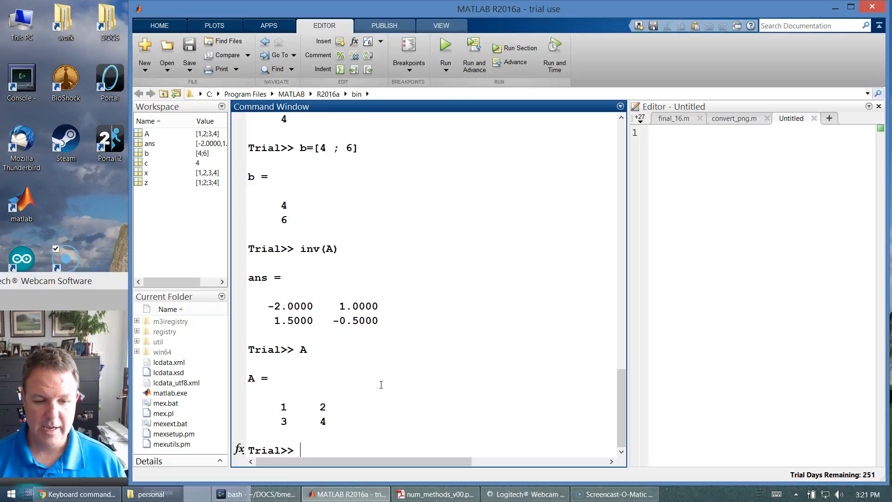
text(A)
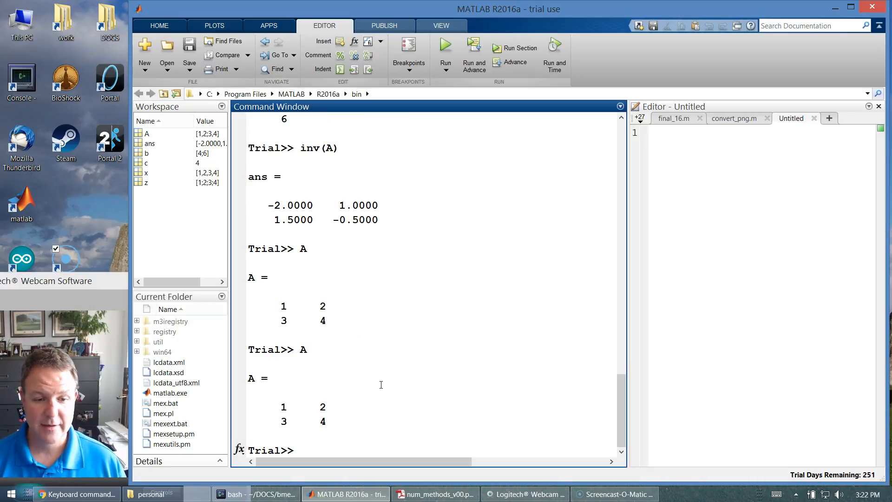
text(inv(A))
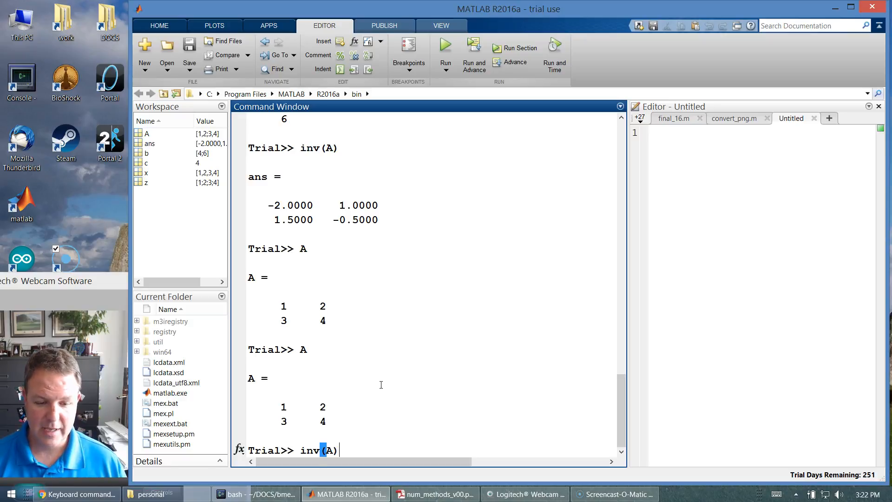
key(Return)
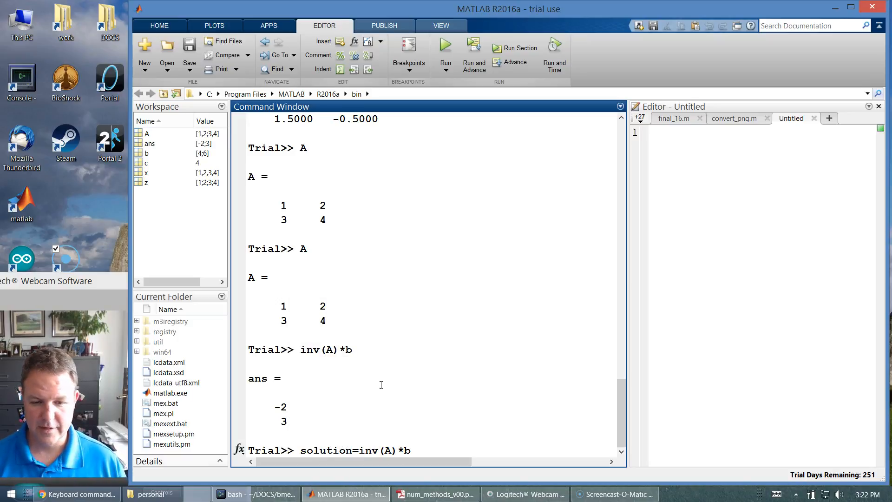
key(Return)
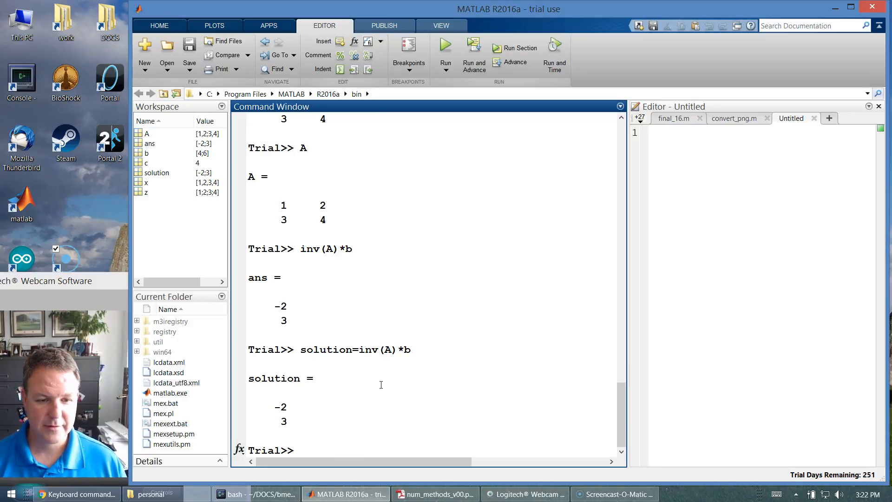
- Verify that A*solution returns 4 and 6, matching b
text(A*solution)
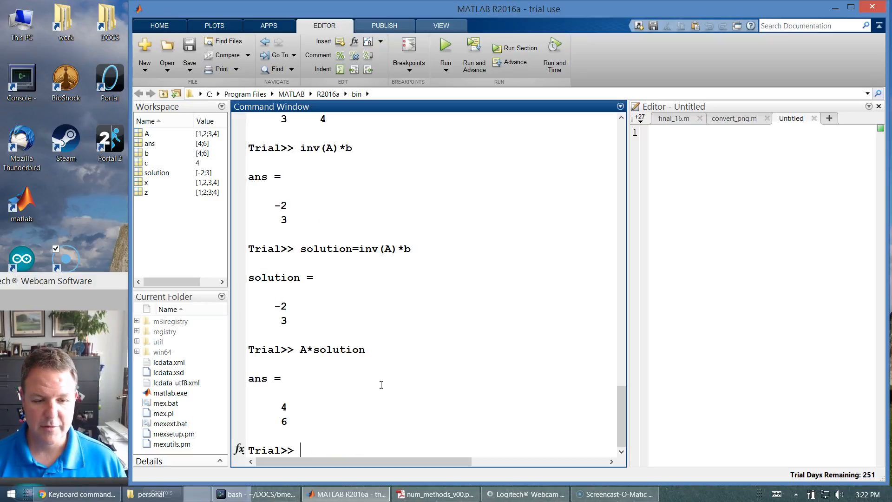
text(b)
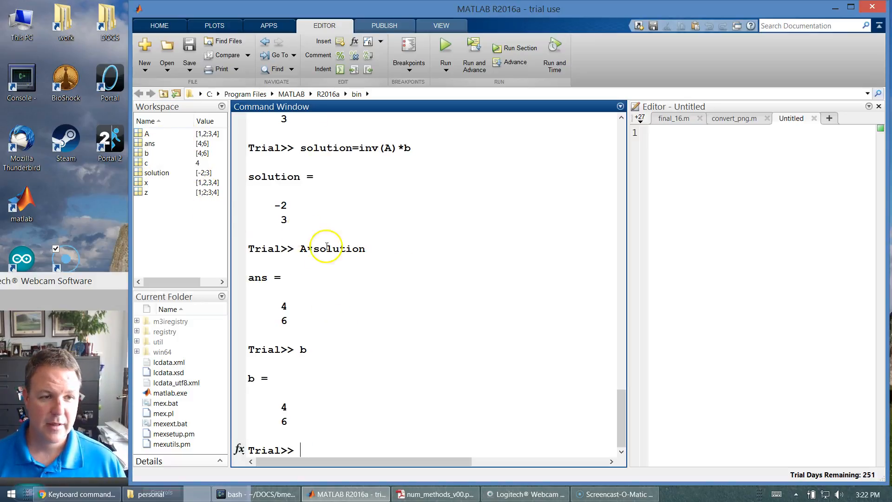
- List the workspace variables with who and whos, showing sizes, bytes and classes
text(who)
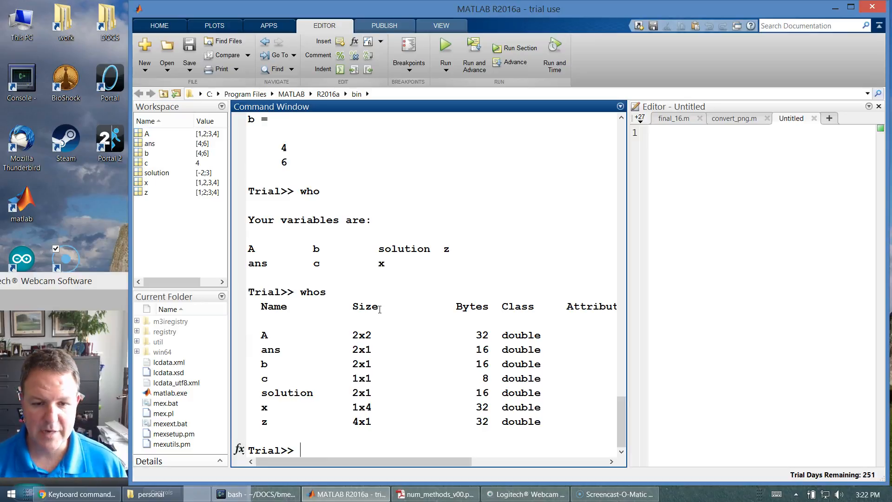
mouse_move(399, 369)
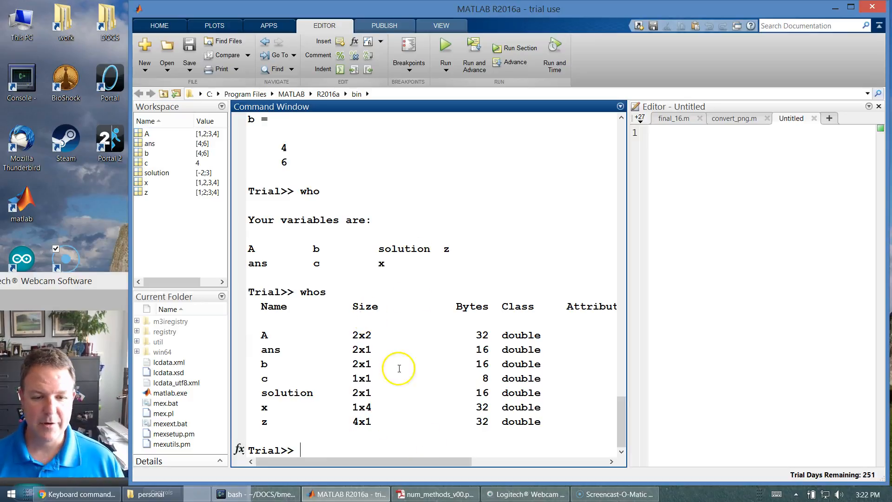
mouse_move(200, 158)
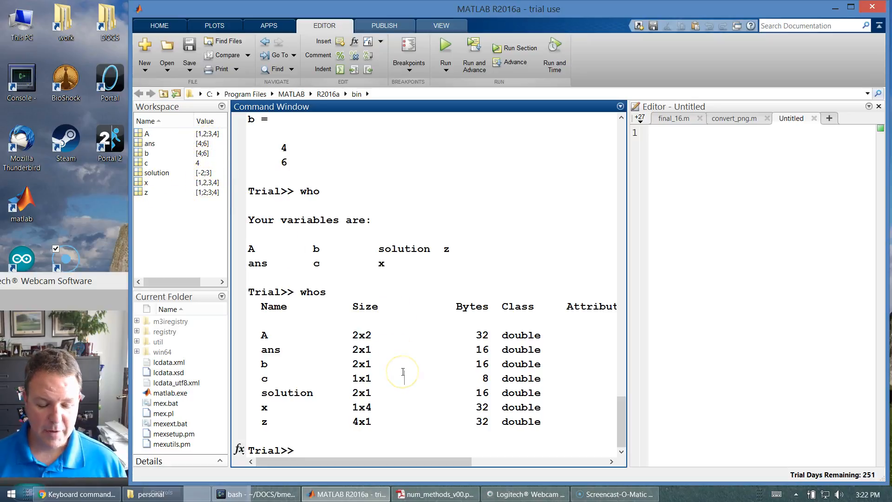
- Start a new script with edit and write the line A=[1 2 ; 3 4]
text(edit)
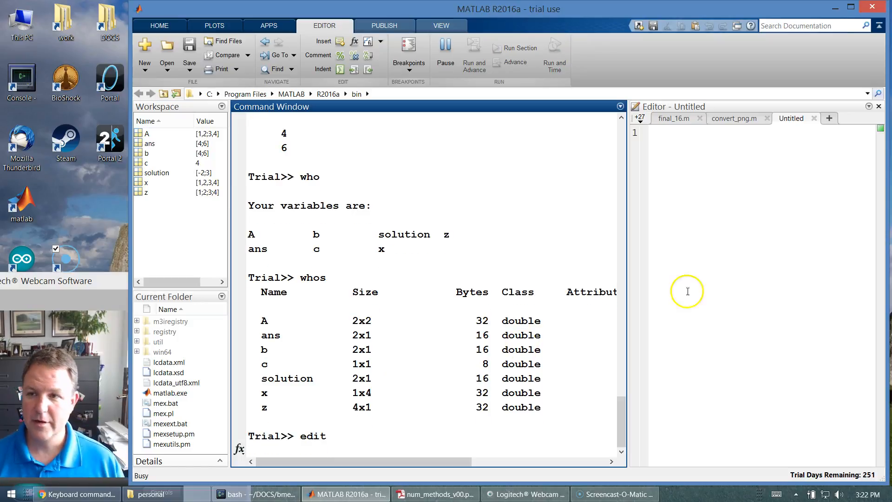
click(829, 118)
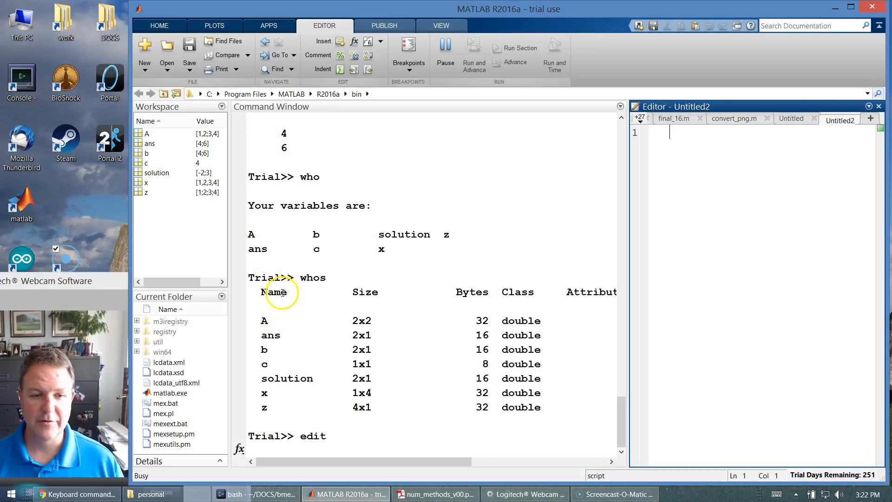
text(A=)
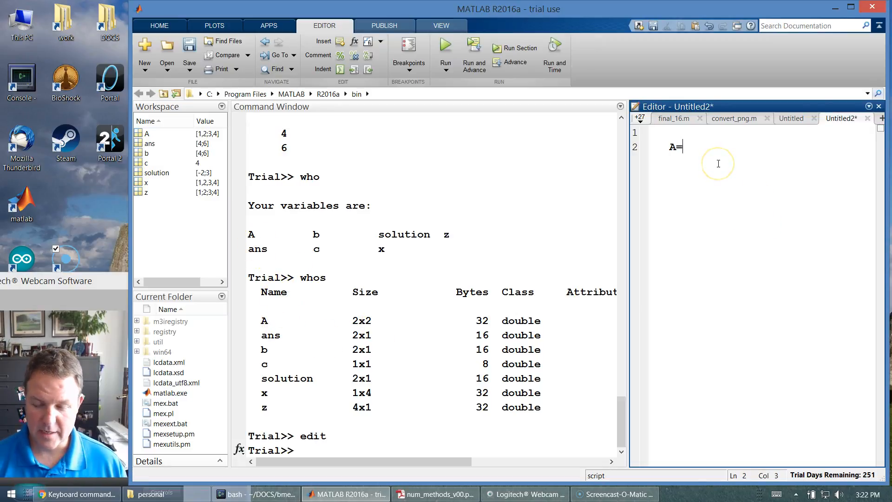
text([1 2 ; 3 4)
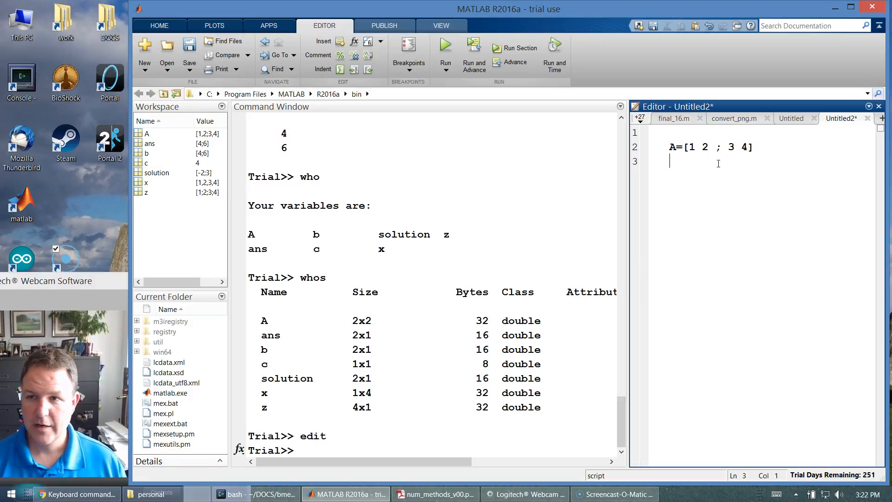
- Save the script as examplerun.m on the Desktop
click(189, 55)
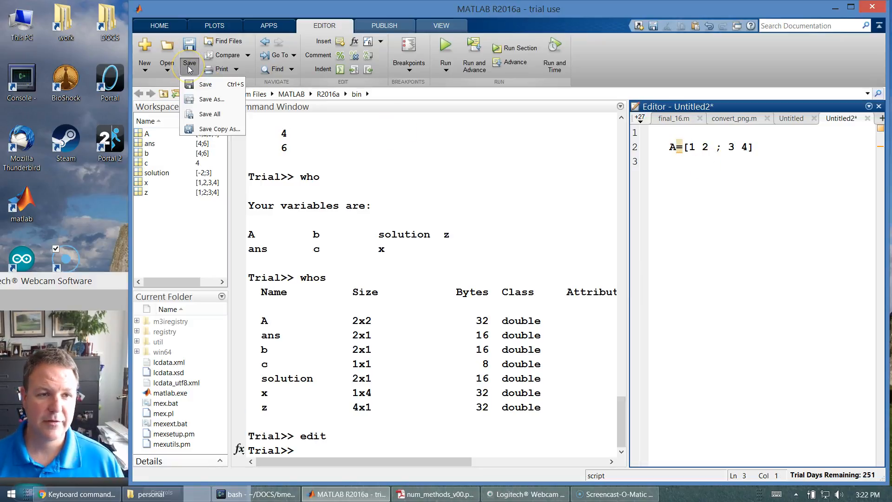
click(211, 100)
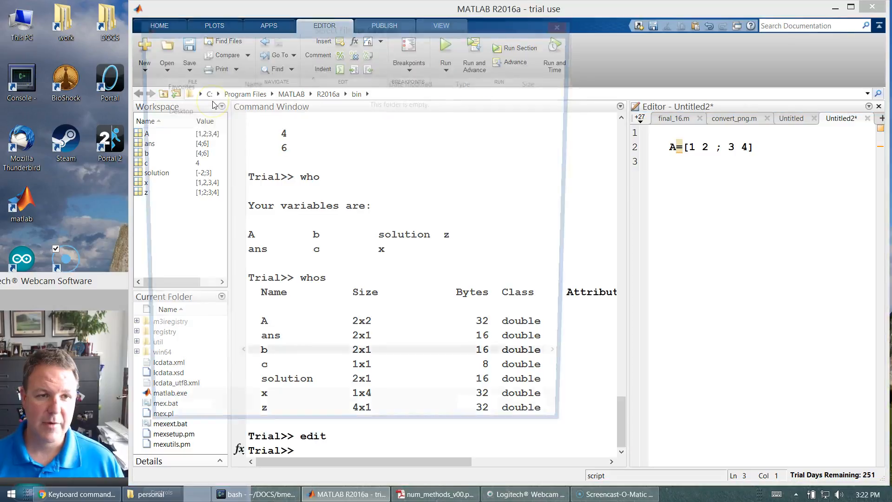
click(190, 48)
text(examp)
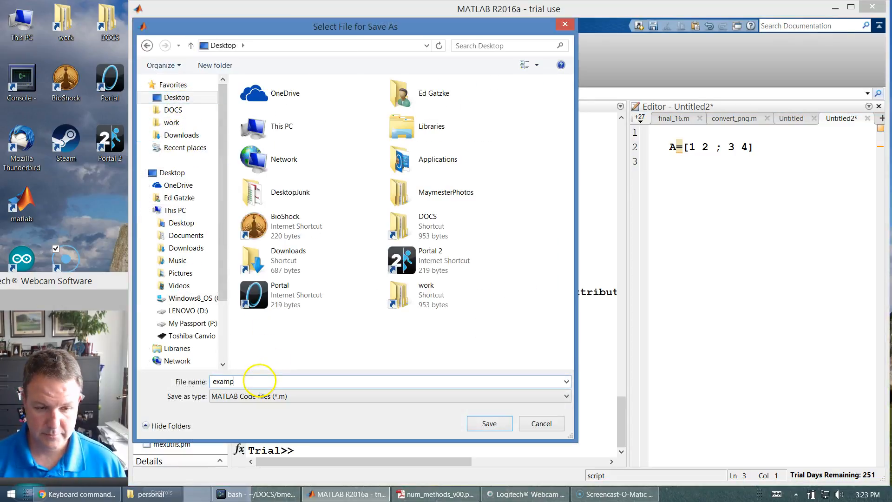
click(488, 424)
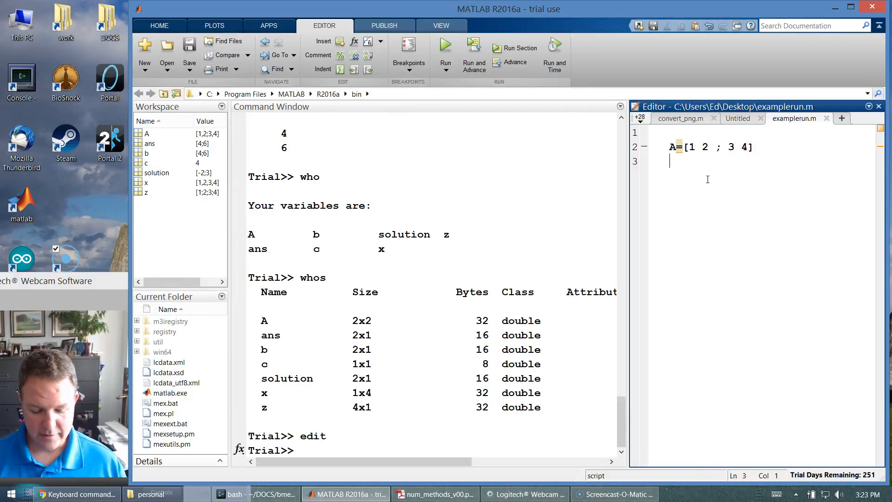
- Run examplerun, changing the current folder to the Desktop so matrix A is displayed
click(445, 48)
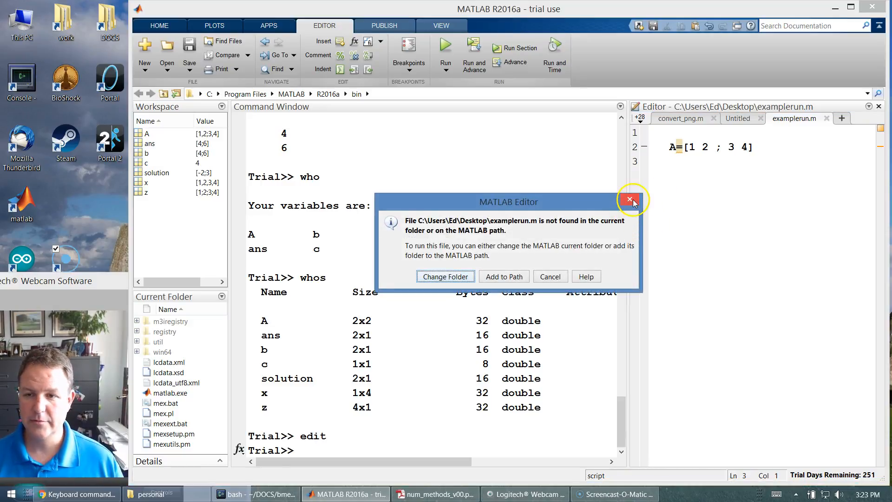
click(629, 200)
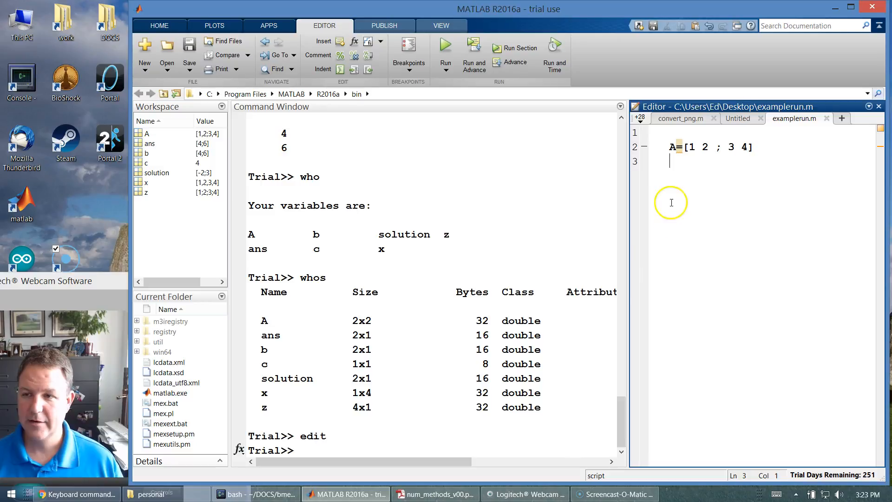
mouse_move(709, 161)
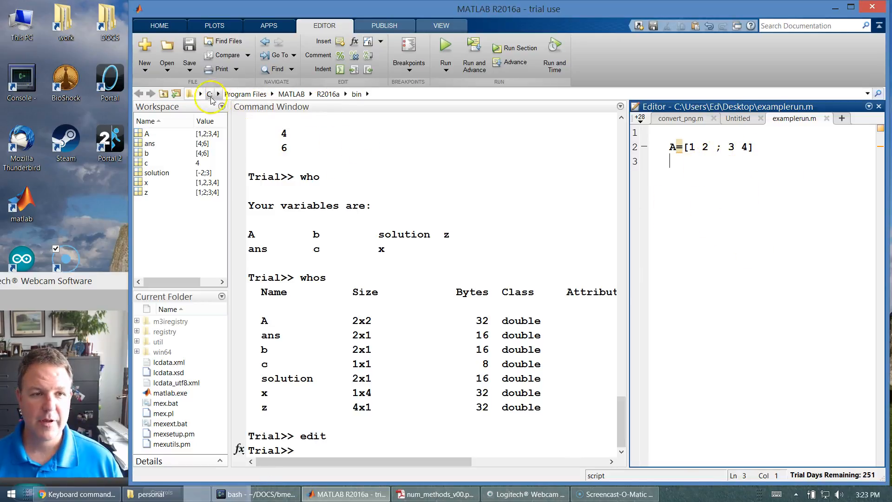
mouse_move(321, 103)
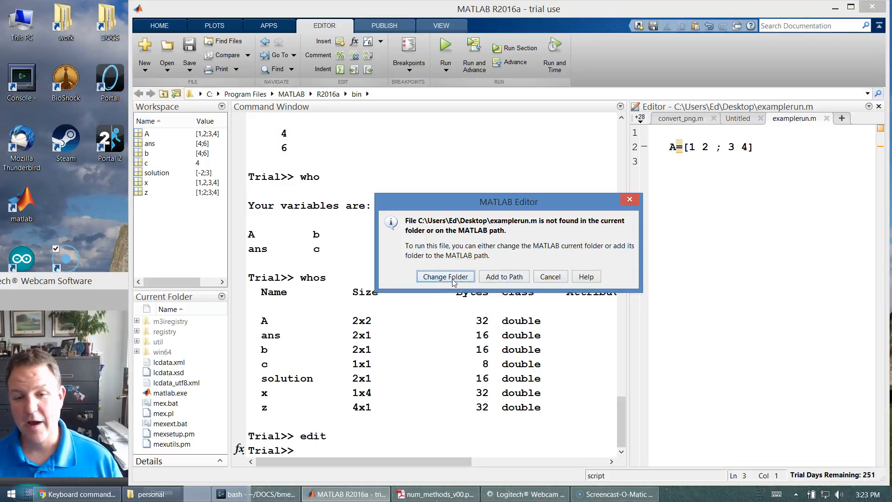
click(446, 277)
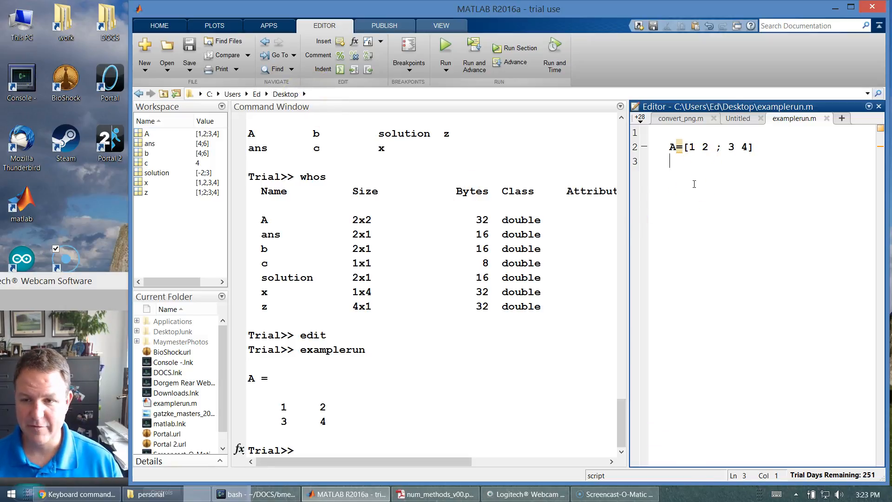
scroll(down, 3)
text(b)
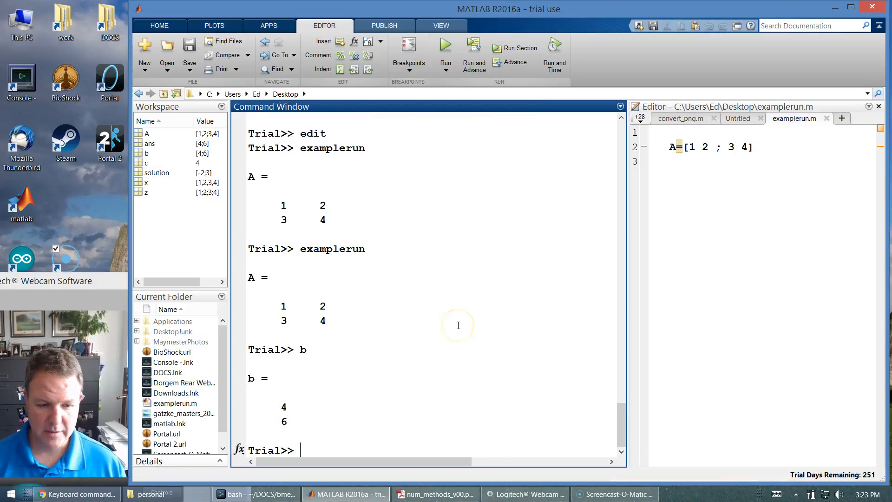
- Add b=[4 ;6], solution=inv(A)*b and A*solution to the script and run it
click(675, 164)
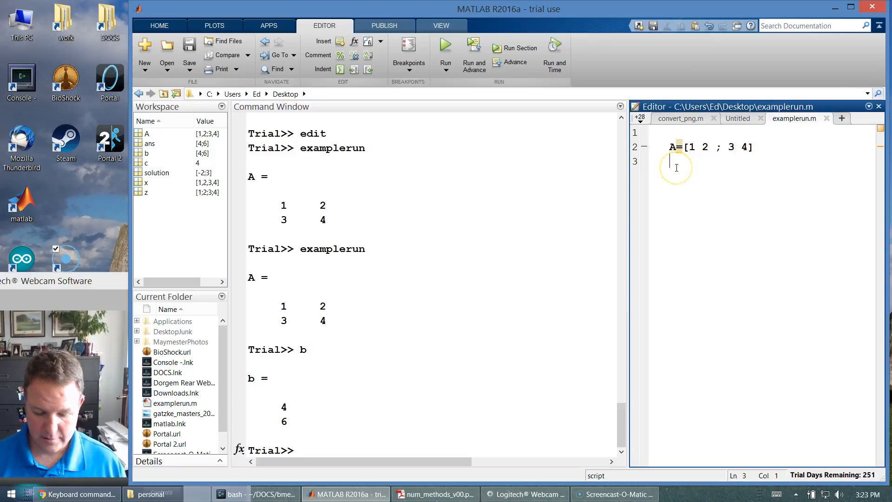
text(b=4)
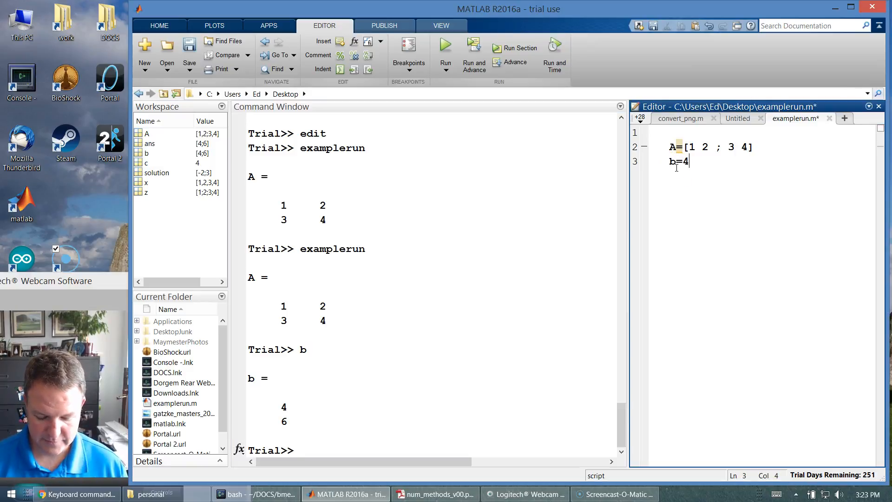
text(;6])
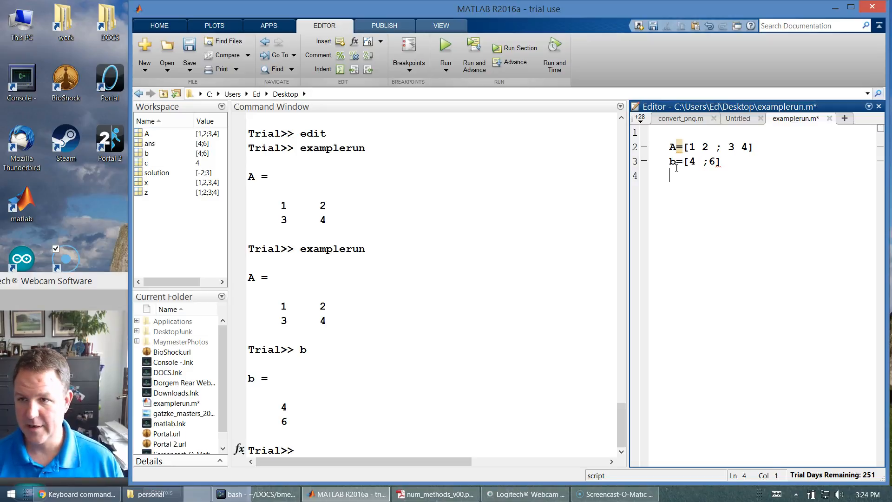
text(sol)
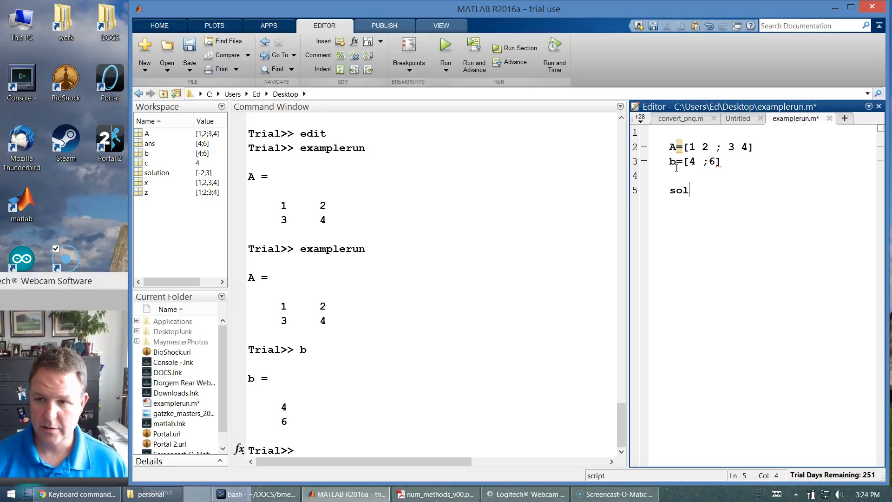
text(ution=)
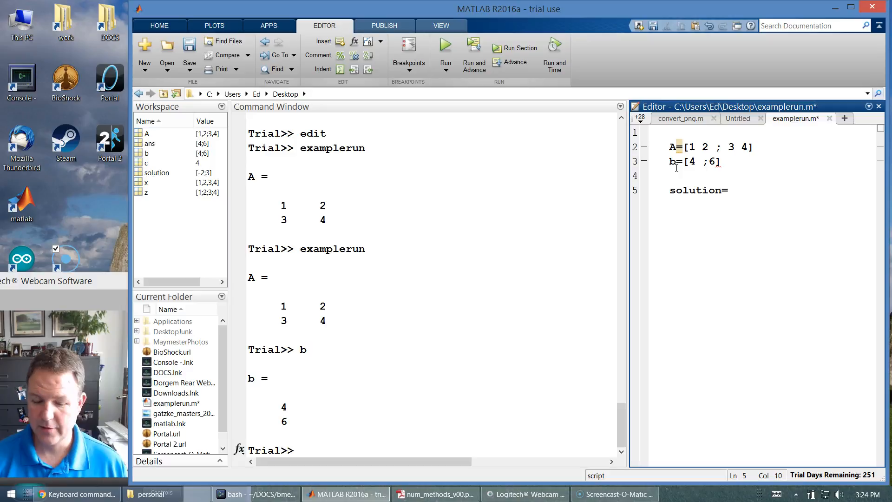
text(inv(A) *)
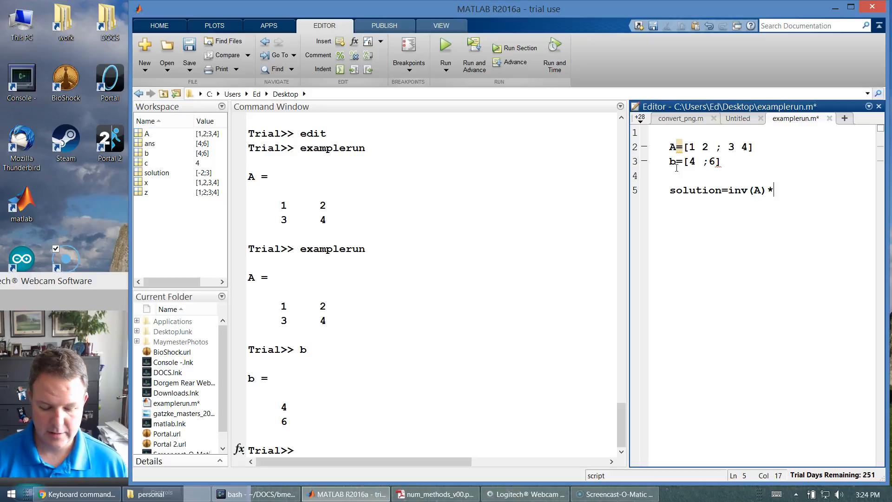
text(b)
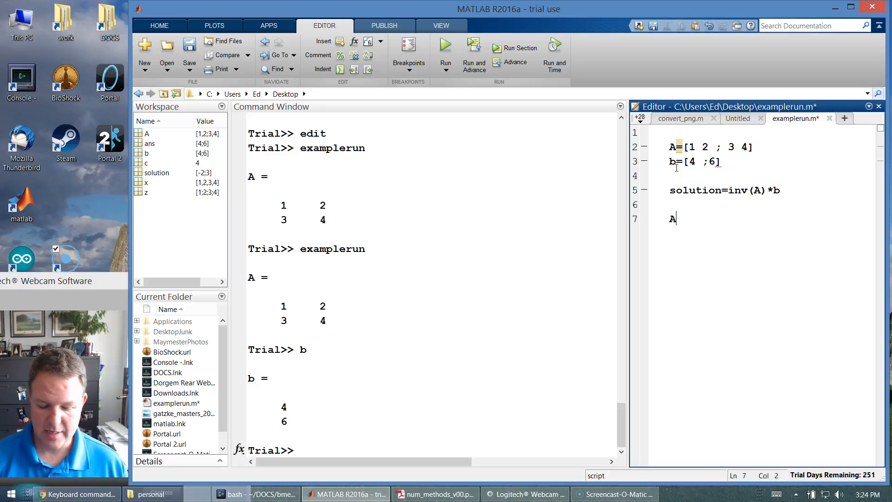
text(*solution)
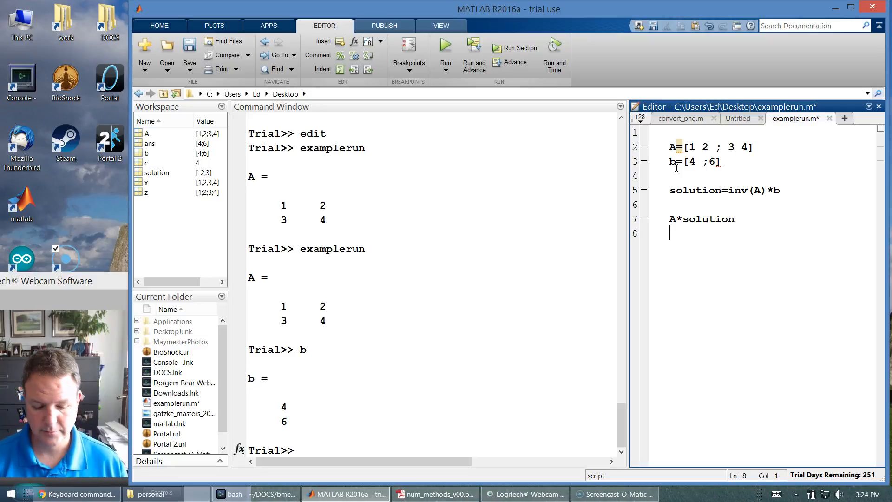
click(445, 54)
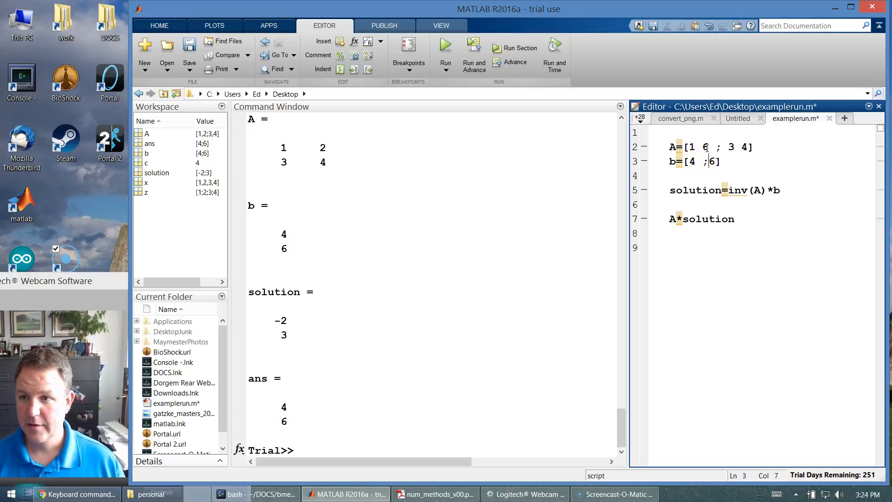
- Change A to [1 6 ; 3 4] and b to [4 ;9], rerunning to get solution 2.7143 and 0.2143
text(9)
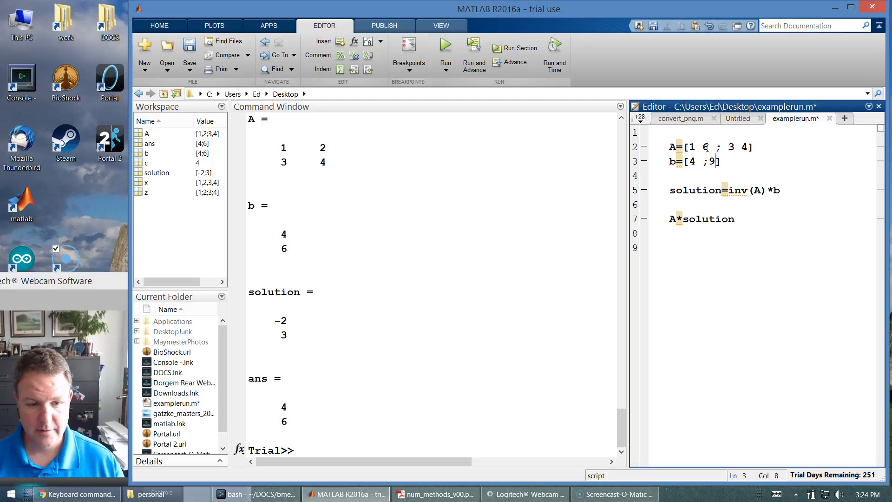
click(445, 48)
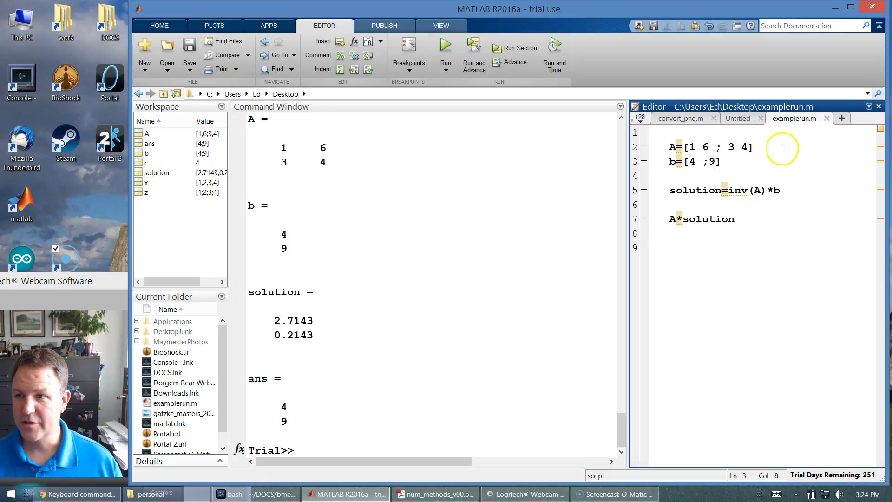
mouse_move(825, 112)
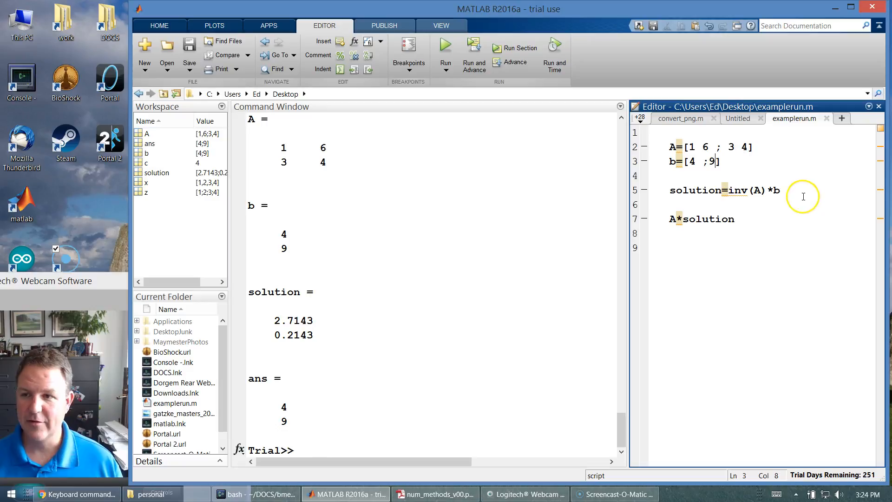
- End the A and b lines with semicolons so the run prints only solution and ans
click(757, 147)
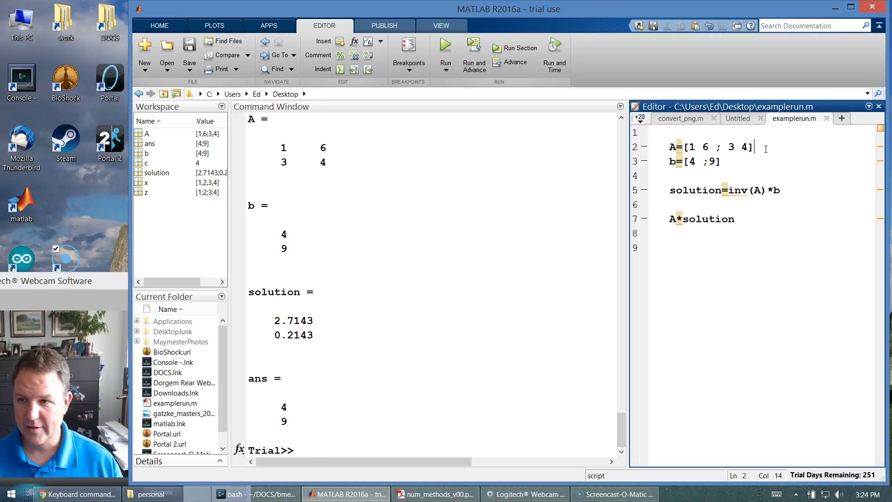
text(;)
click(769, 161)
text(;)
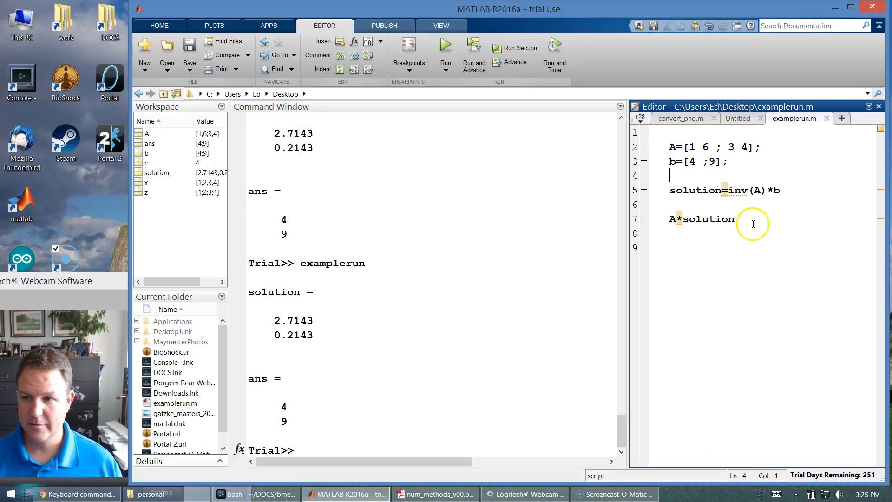
click(780, 189)
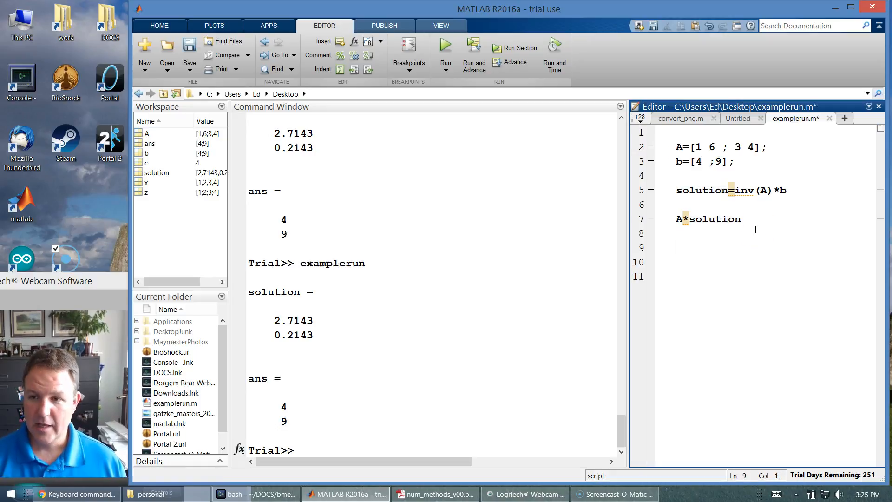
- Add rand(1000,1000) as line 9, run it and stop the output with Ctrl+C
text(rand(1)
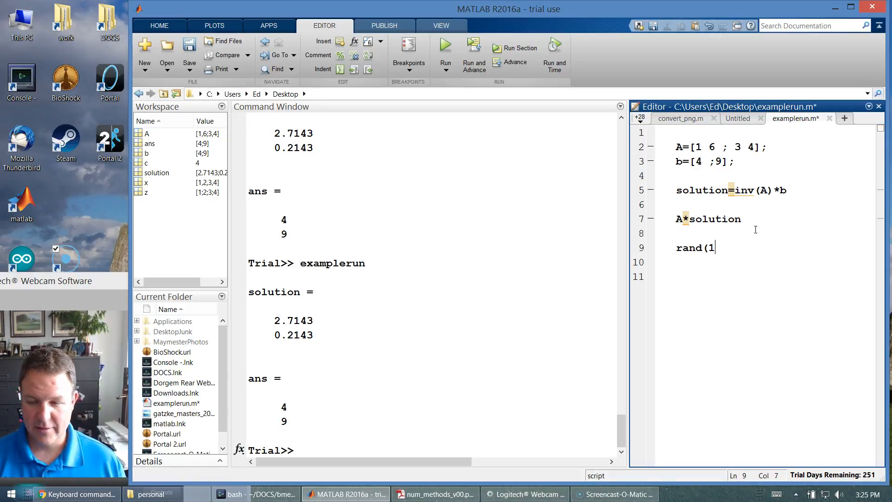
text(000)
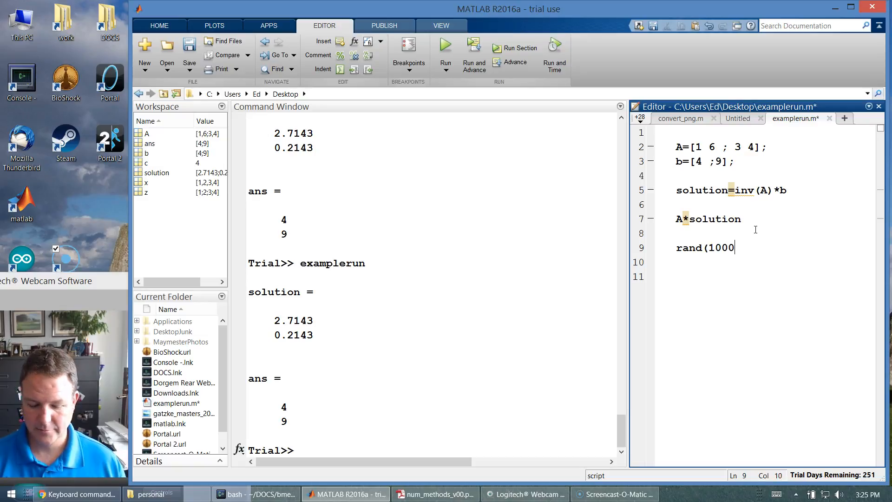
text(,1))
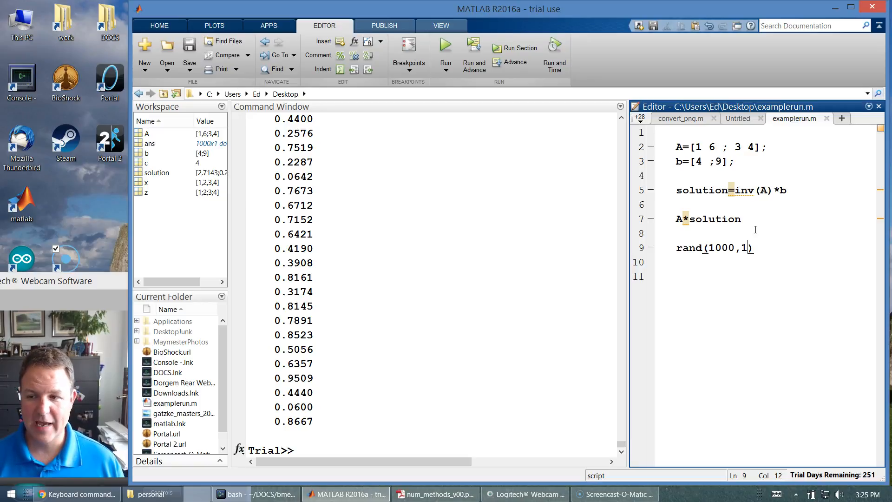
text(000)
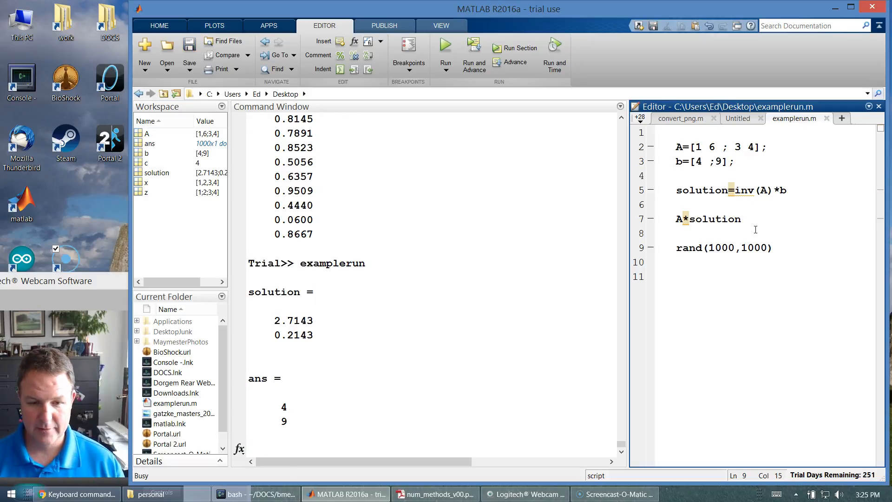
click(445, 54)
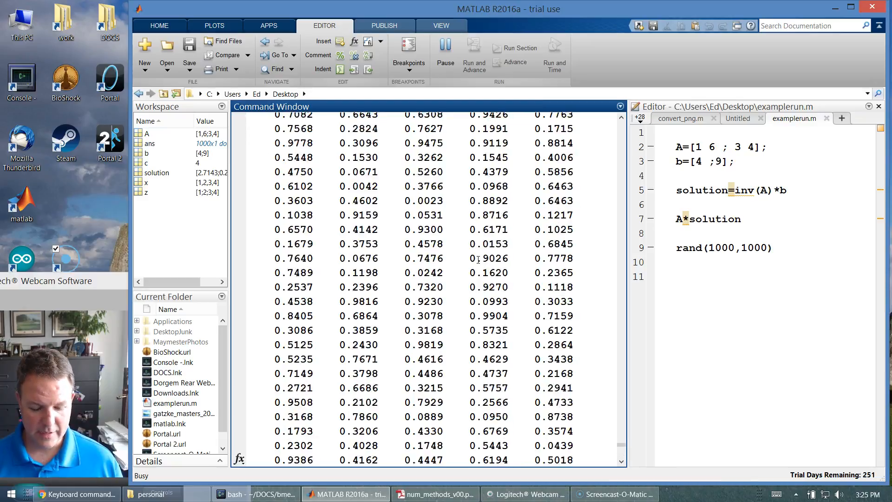
key(ctrl+c)
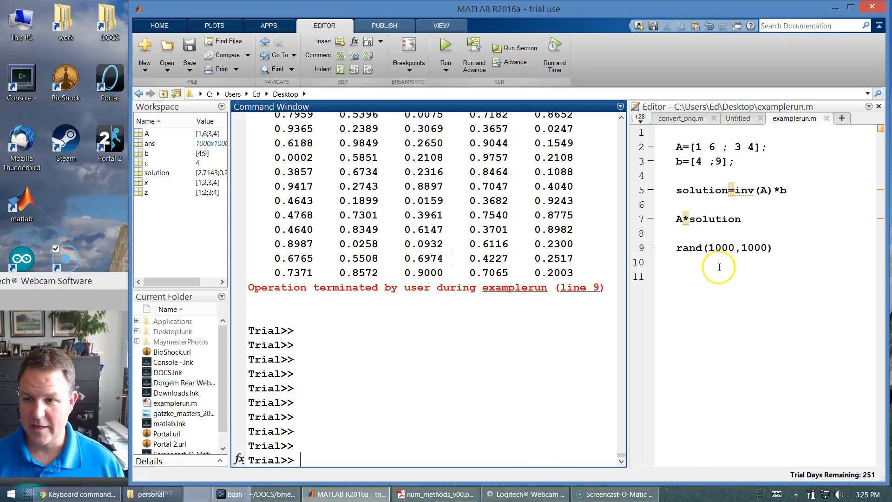
- Change the rand line to R=rand(1000,1000); so it is assigned instead of printed
click(677, 247)
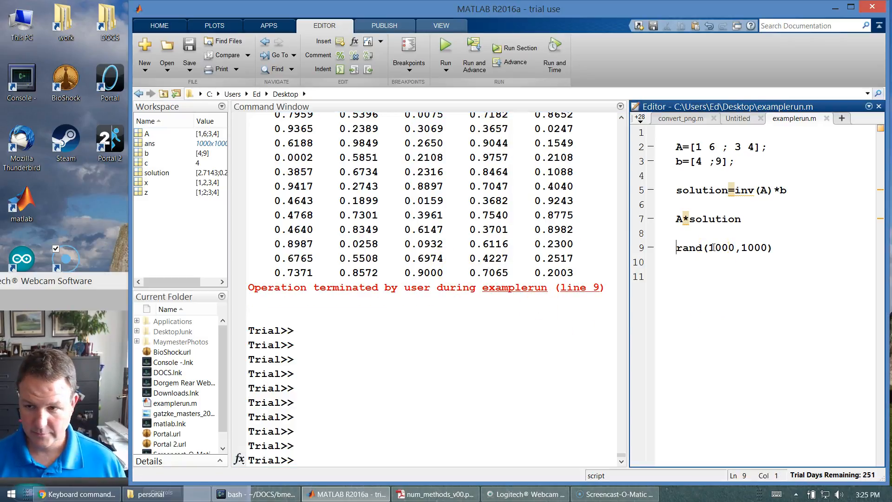
text(R=)
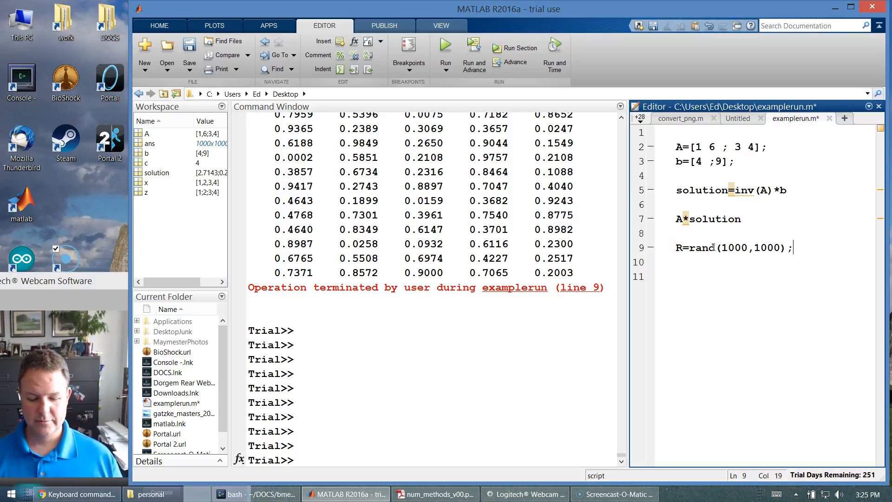
- Run the script with line 9 assigning rand output silently to R (1000x1000)
key(enter)
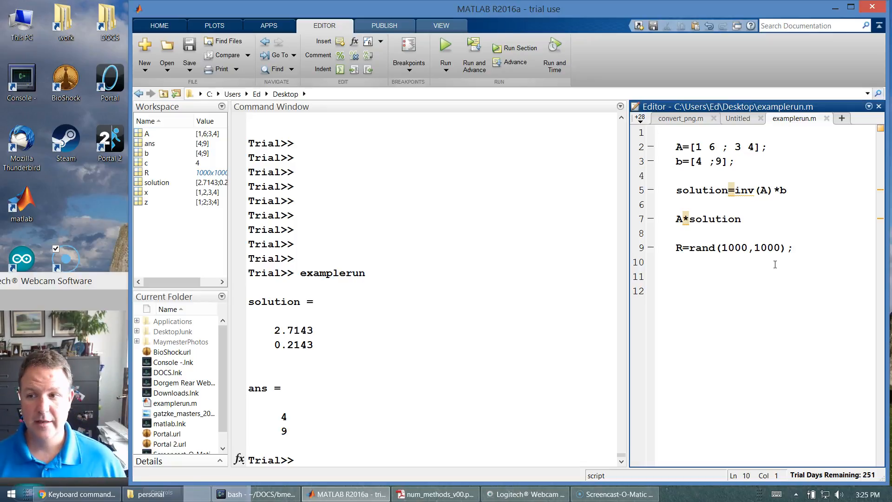
click(791, 248)
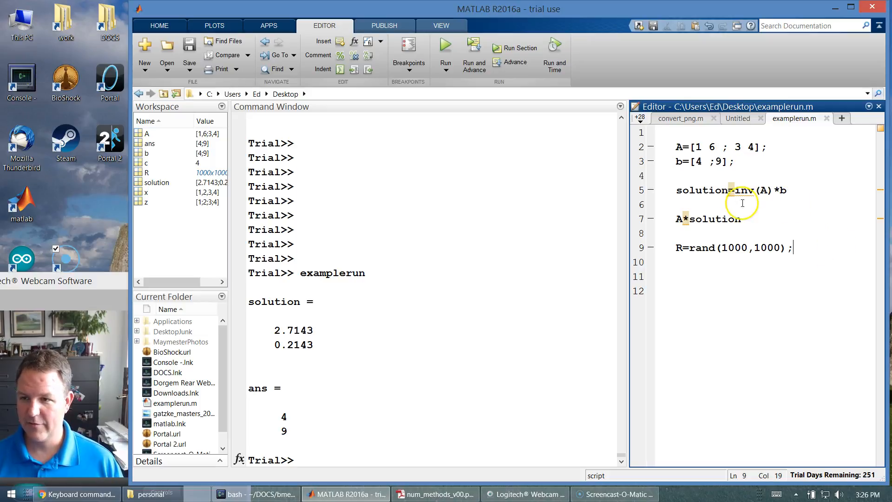
mouse_move(742, 190)
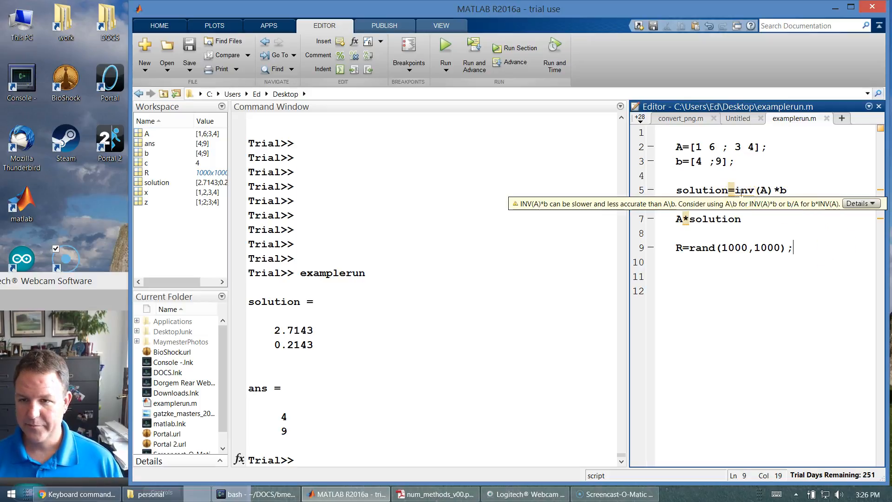
mouse_move(713, 207)
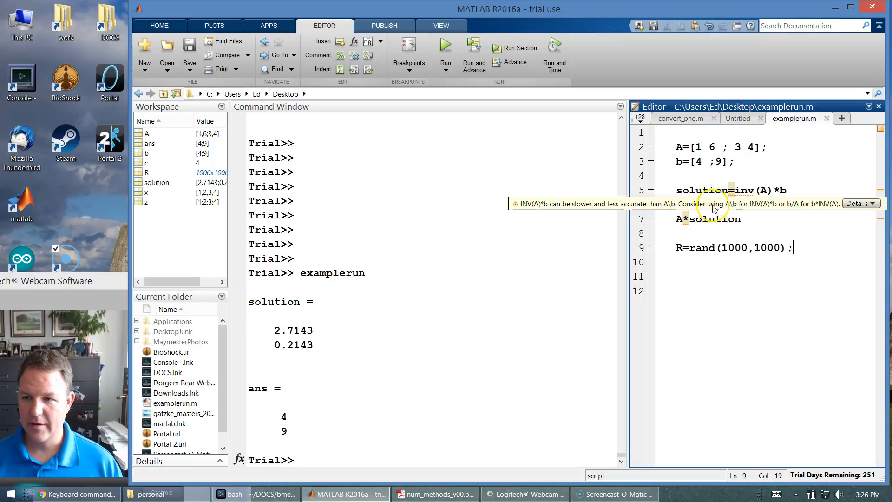
mouse_move(735, 211)
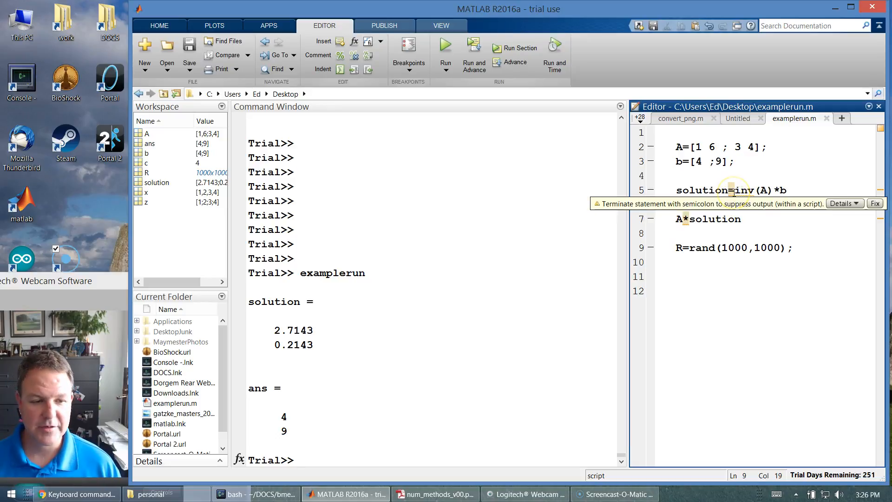
click(700, 176)
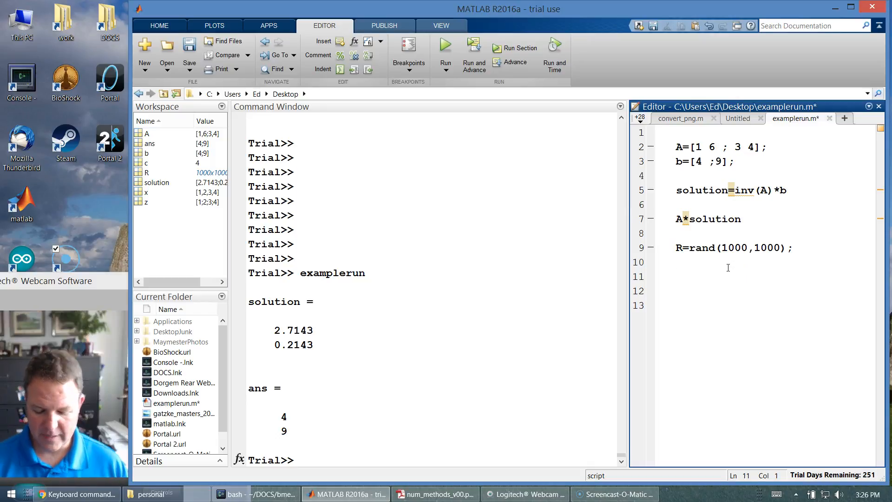
- Add t=[0:.1:10] on line 11 and y=exp(-.2*t) on line 12
text(t=[)
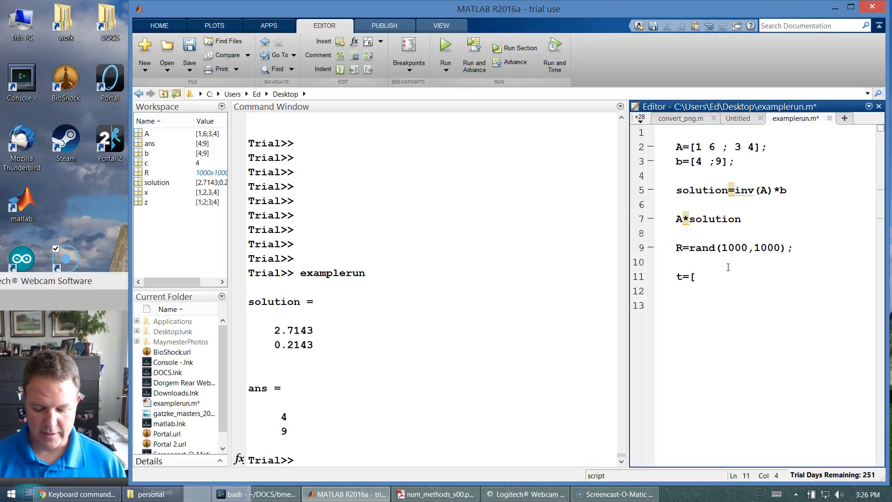
text(0:1)
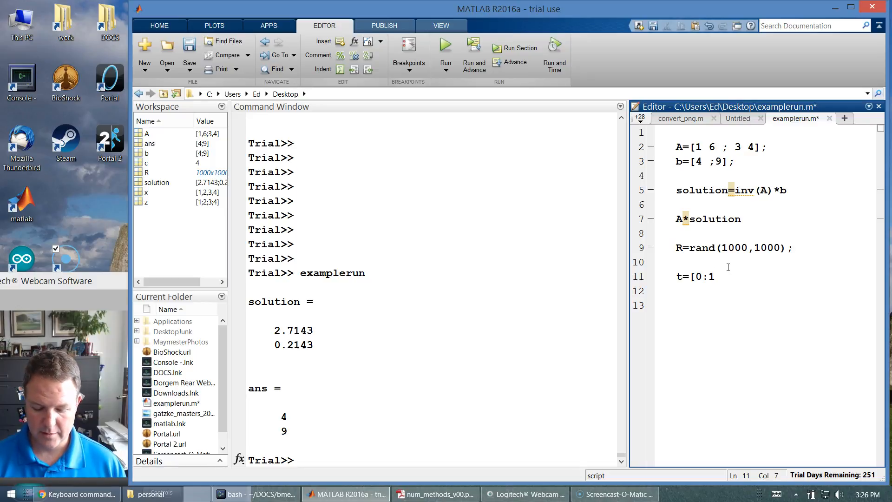
text(.1:10)
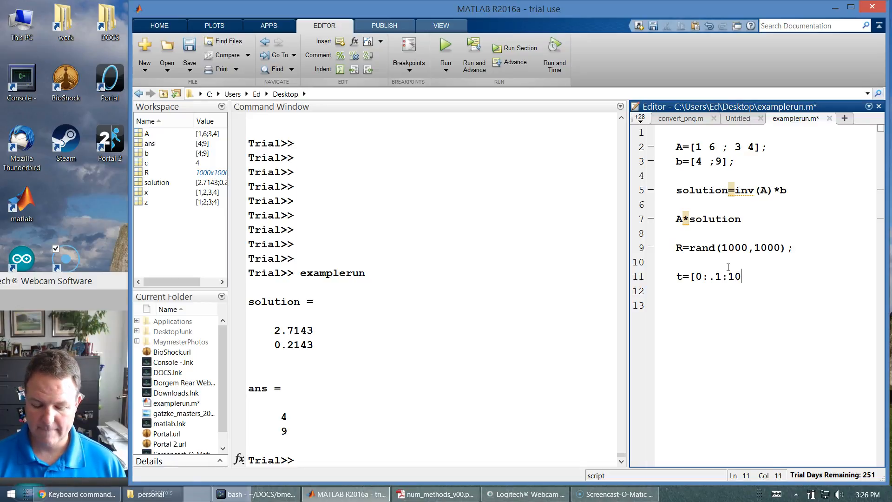
text(y)
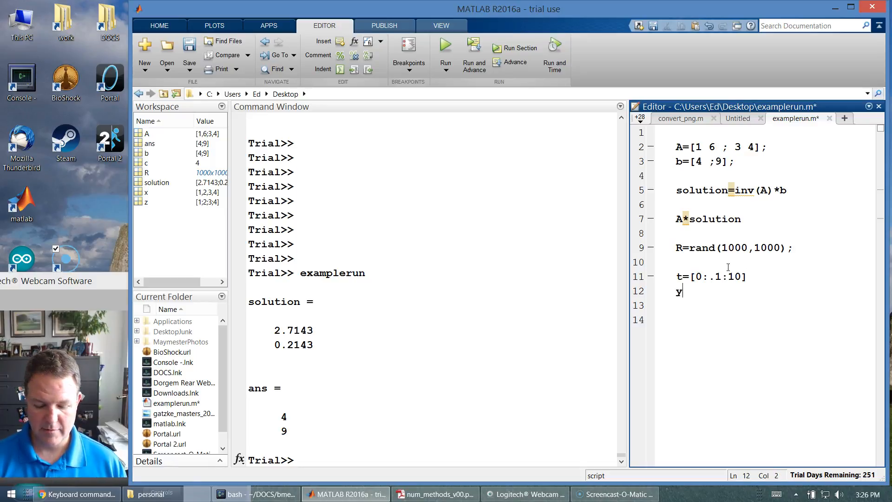
text(exp)
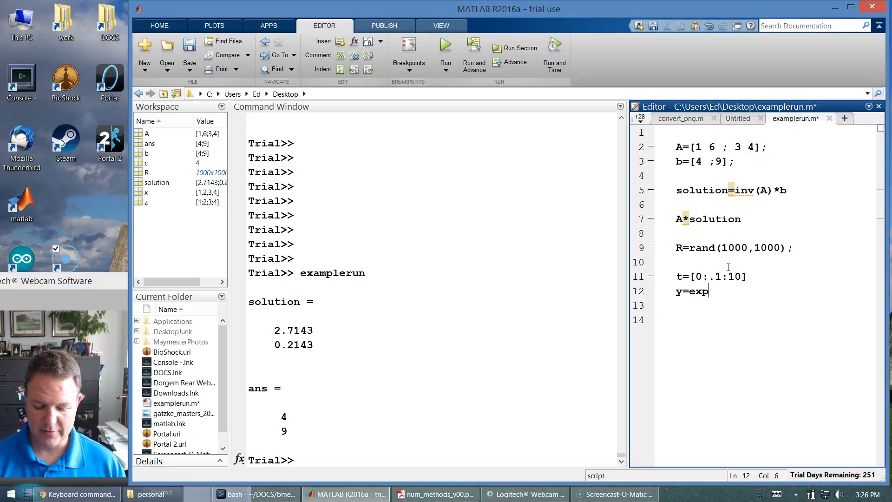
text((-)
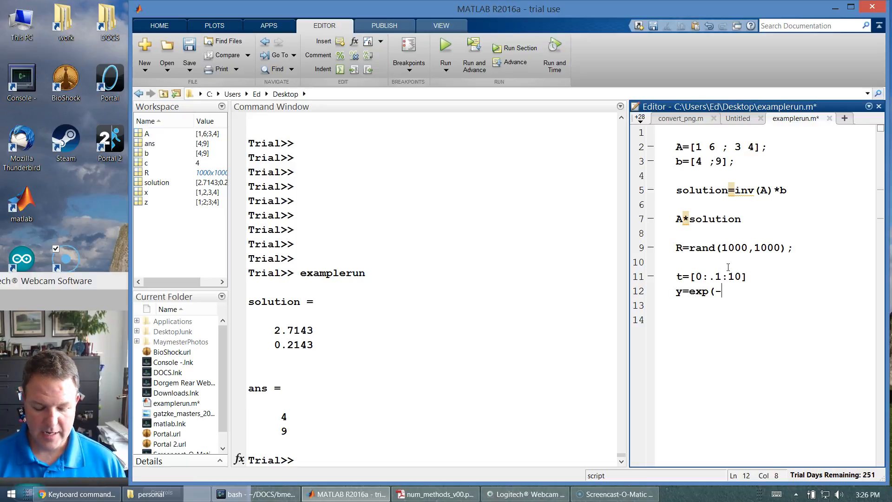
text(.2*t))
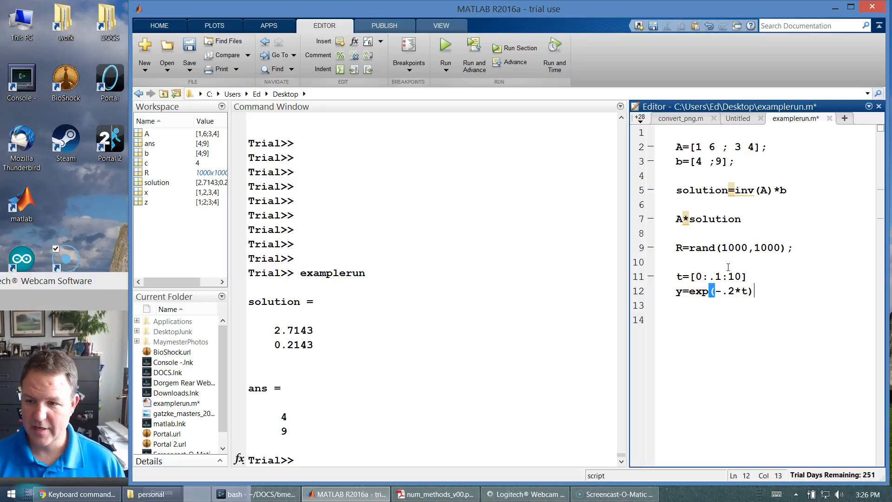
- Begin line 13 with plot(t,y to plot y against t
text(plot)
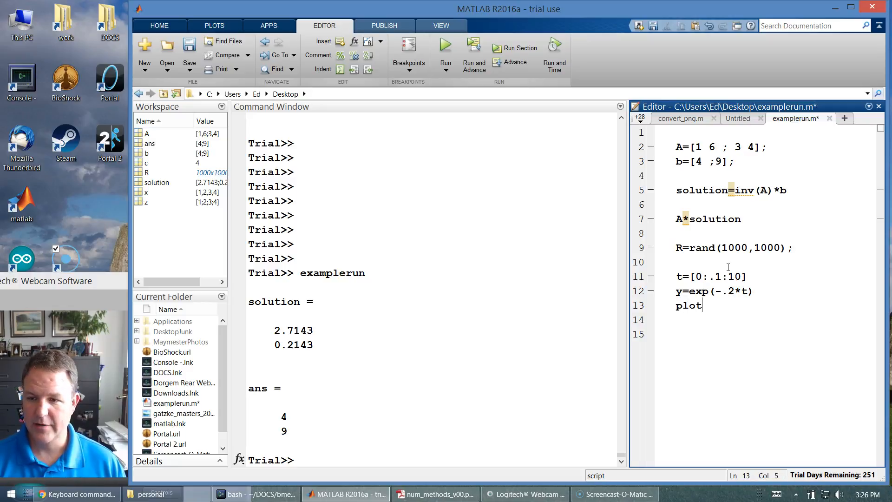
text((t,y)
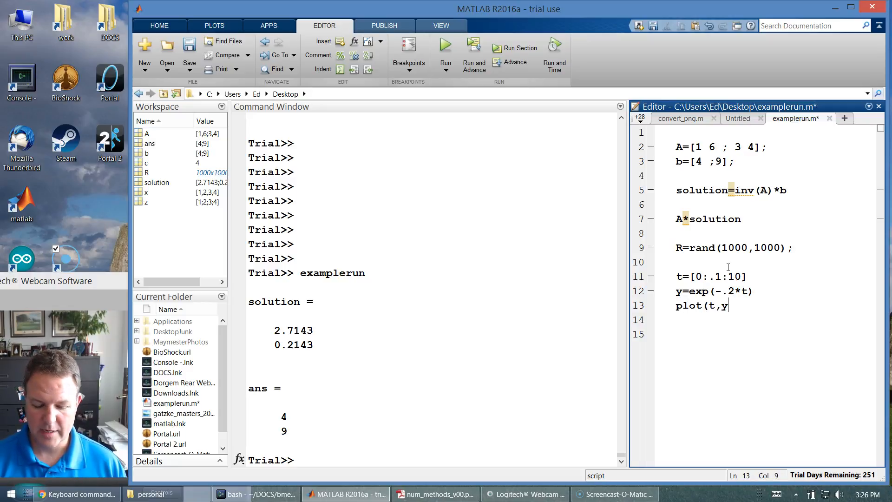
- Let examplerun finish plotting with -.2 decay, then start a % comment on the R=rand line
click(445, 47)
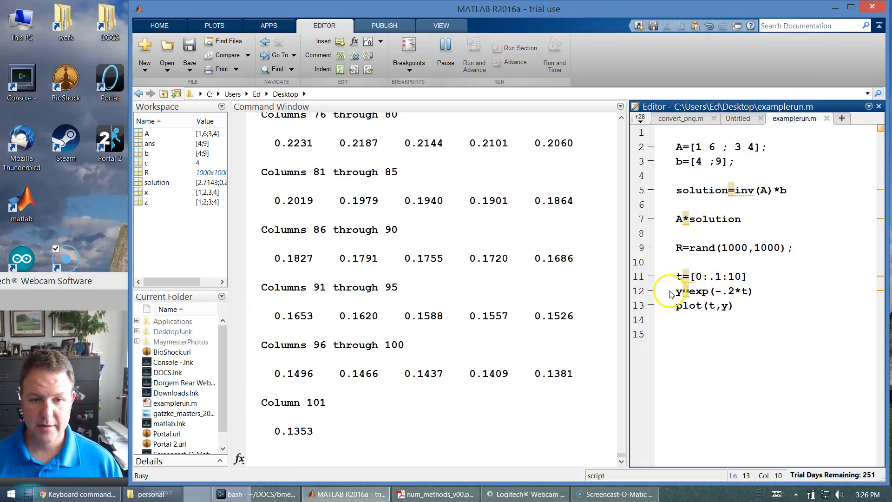
mouse_move(601, 357)
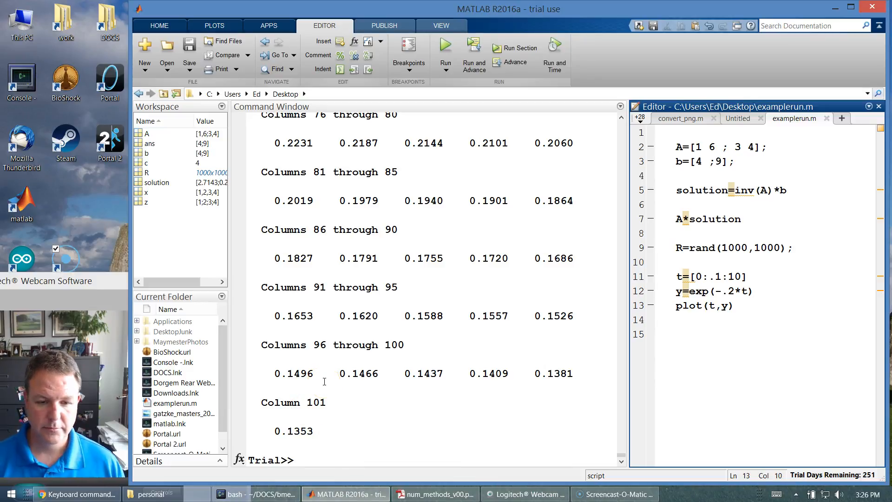
mouse_move(420, 380)
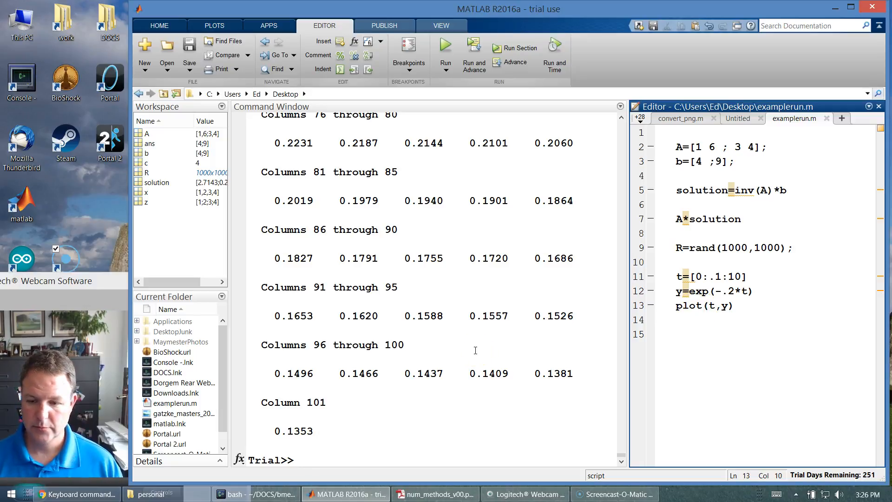
click(445, 54)
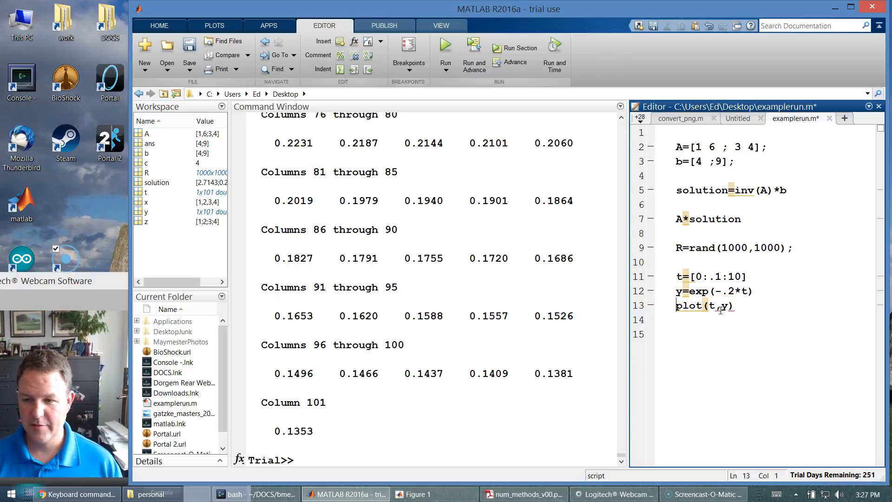
click(677, 248)
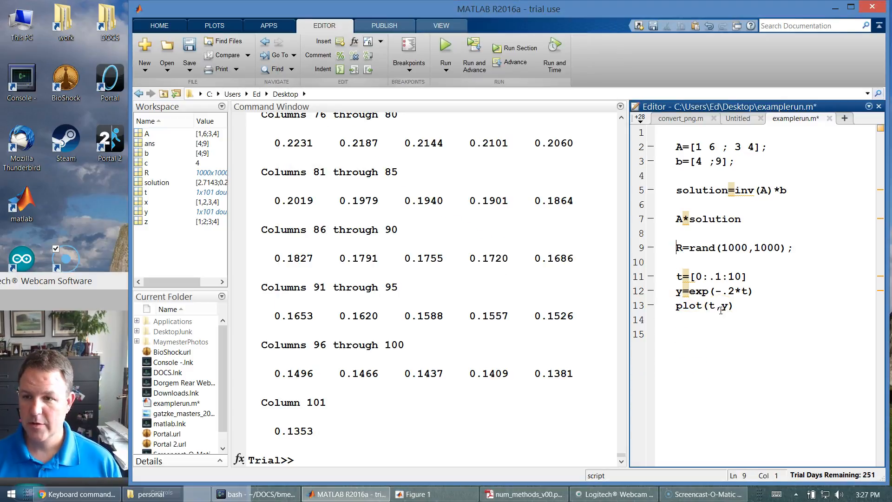
text(%)
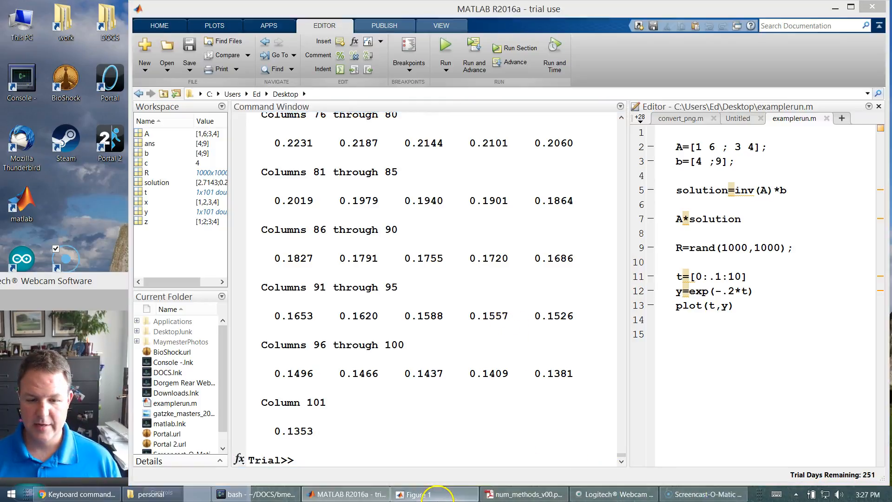
- Bring Figure 1 forward to inspect the y=exp(-.2*t) decay curve
click(434, 493)
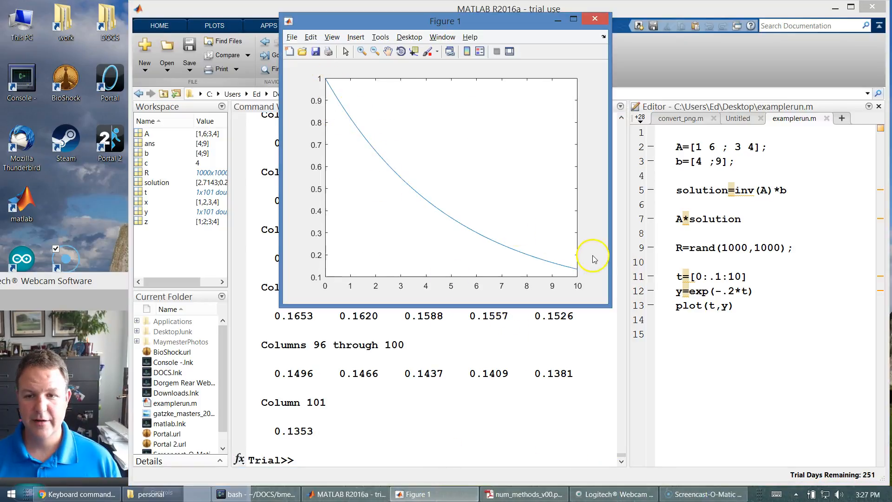
mouse_move(360, 168)
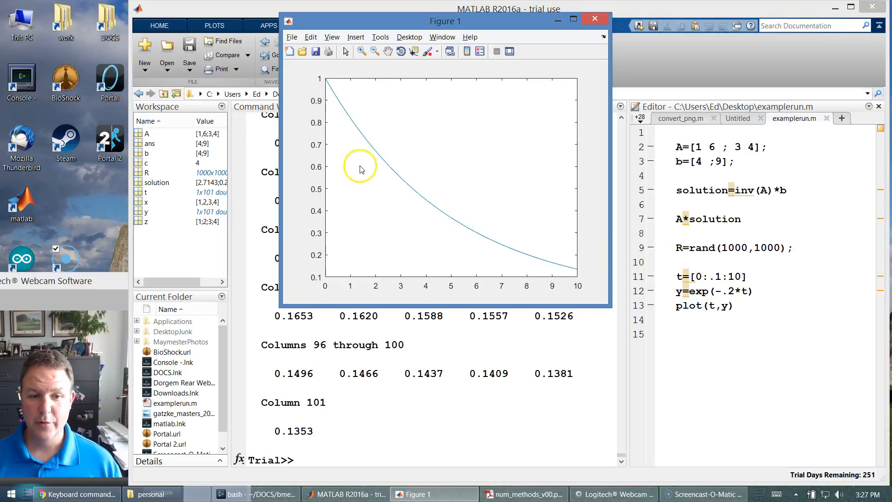
mouse_move(655, 283)
text(7)
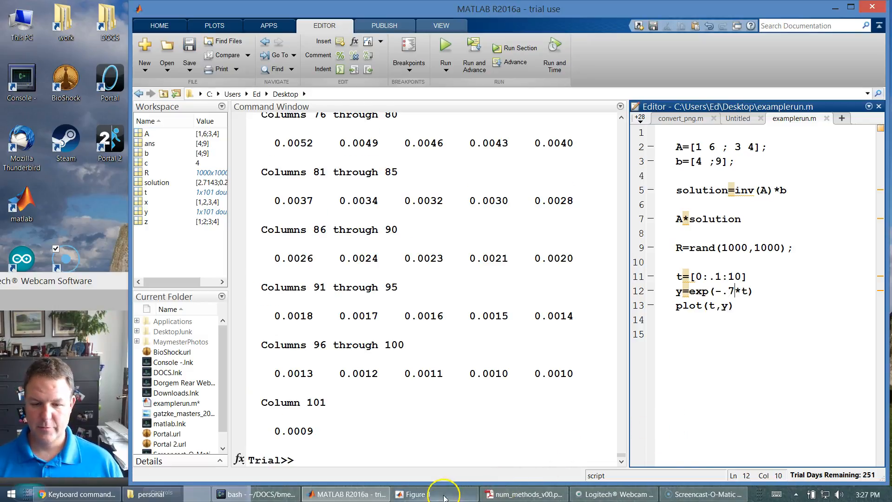
- View the steeper exp(-.7*t) curve in Figure 1, then return to the main MATLAB window
click(419, 494)
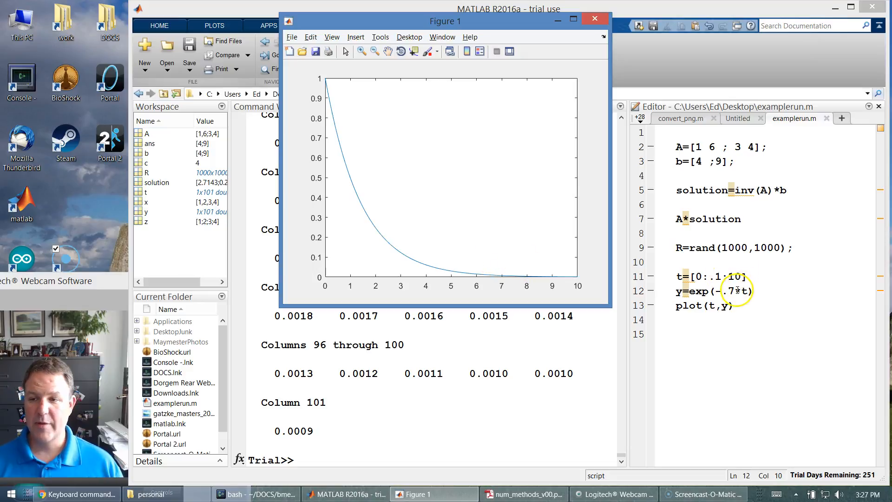
mouse_move(437, 289)
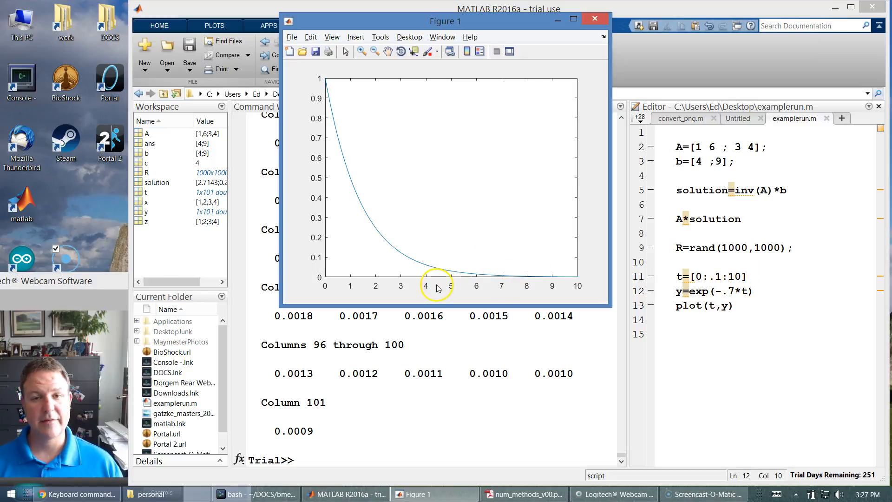
mouse_move(400, 283)
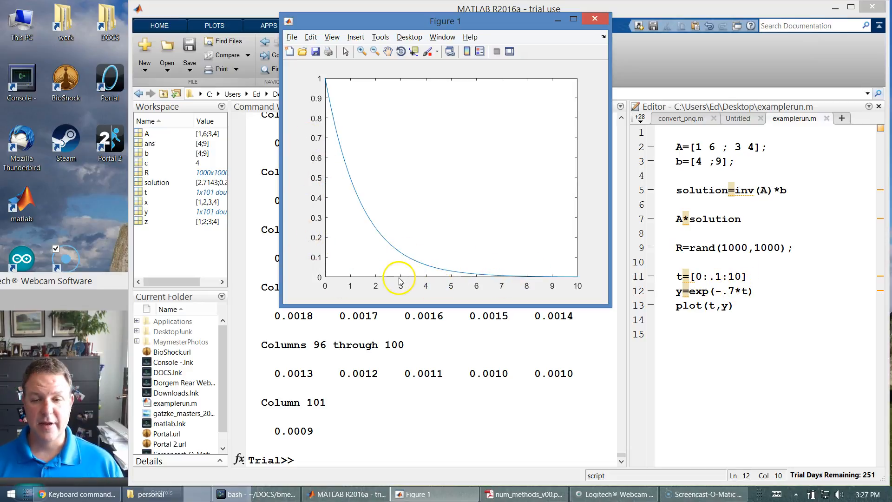
mouse_move(427, 158)
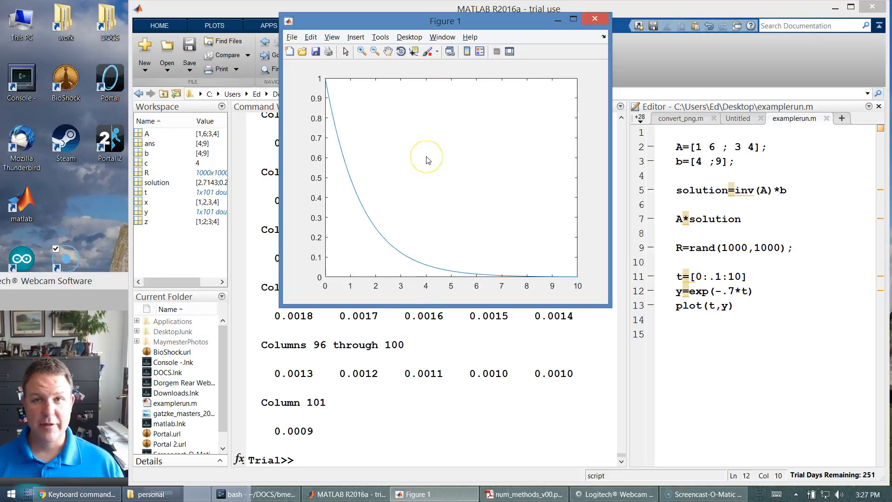
mouse_move(465, 26)
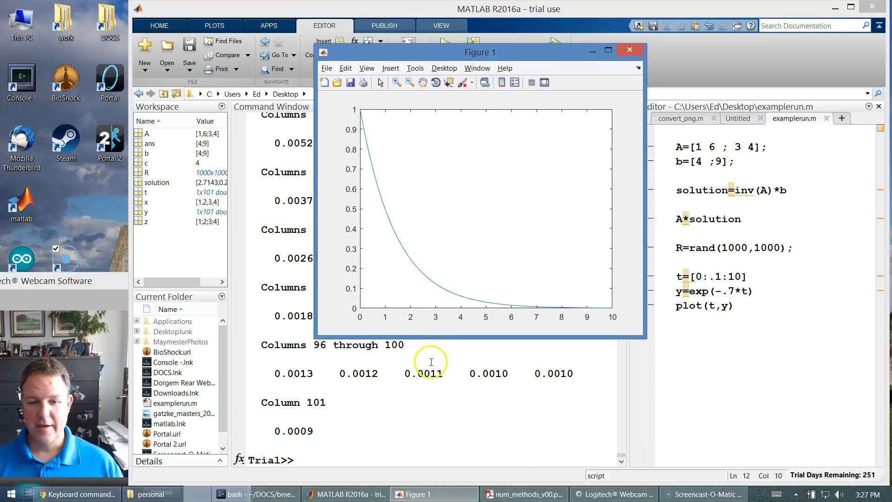
click(629, 49)
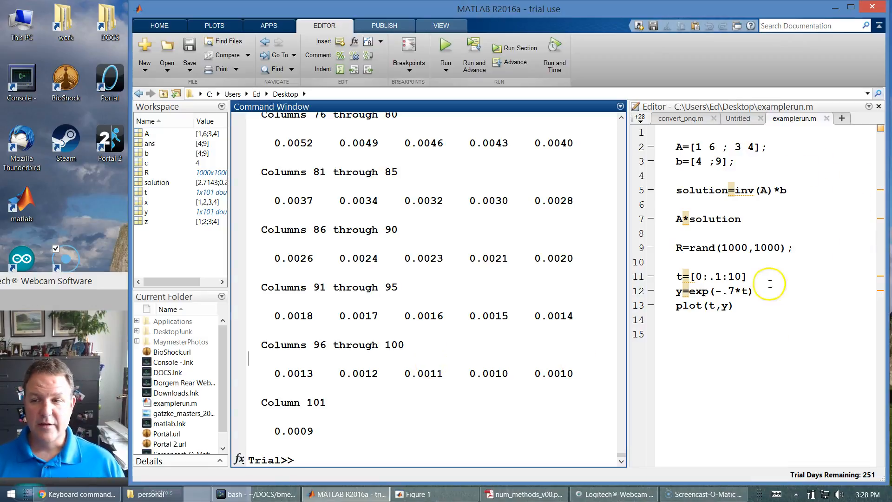
mouse_move(780, 118)
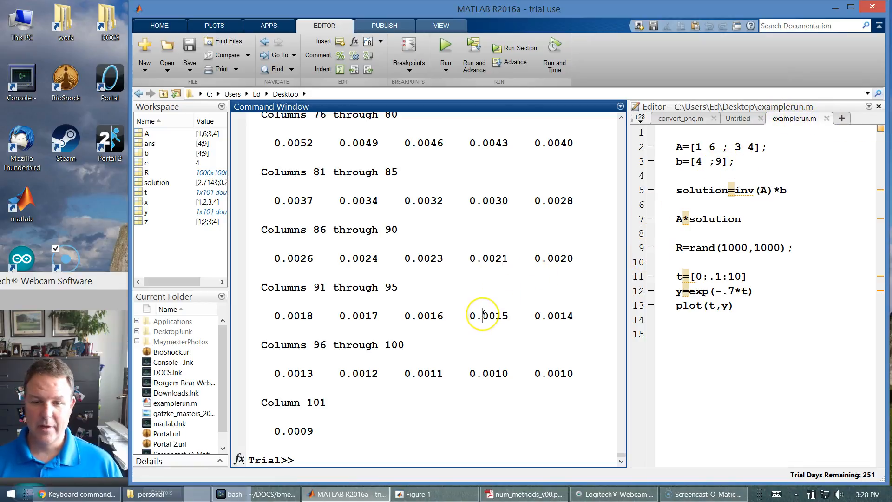
text(sim(3)
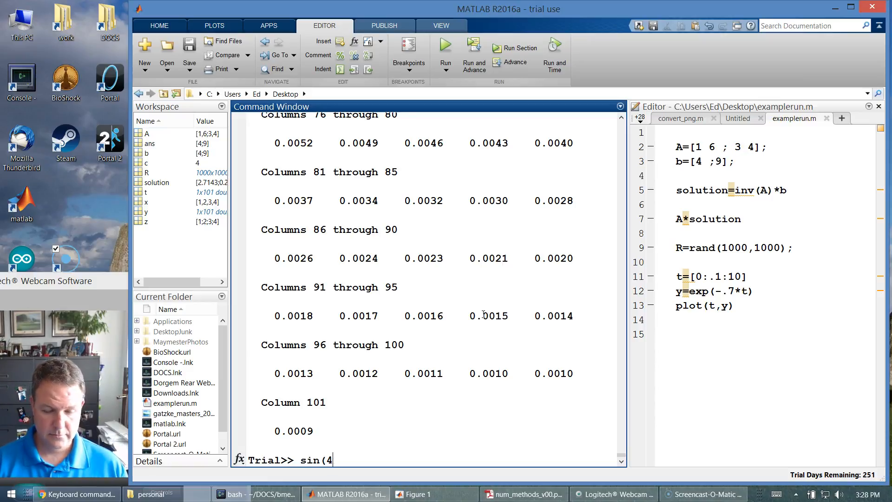
- Evaluate sin(4), replot t against y, and rerun examplerun from the Command Window
key(Return)
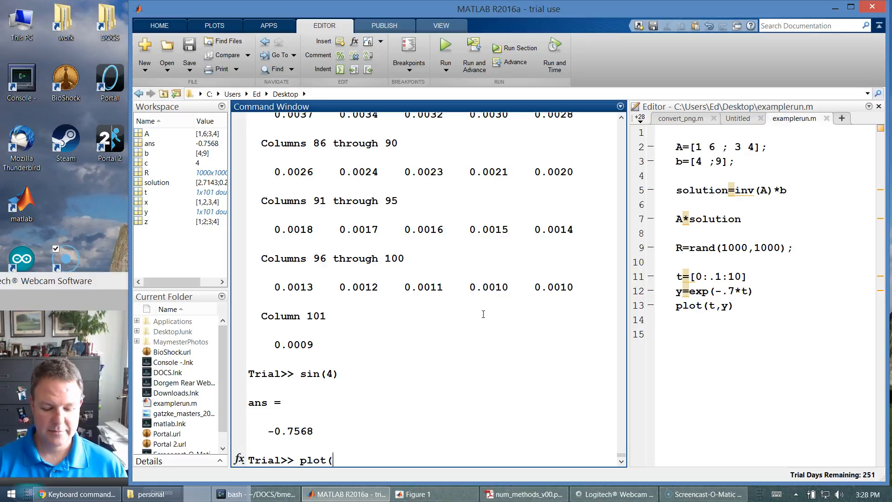
text(t,y)
key(Return)
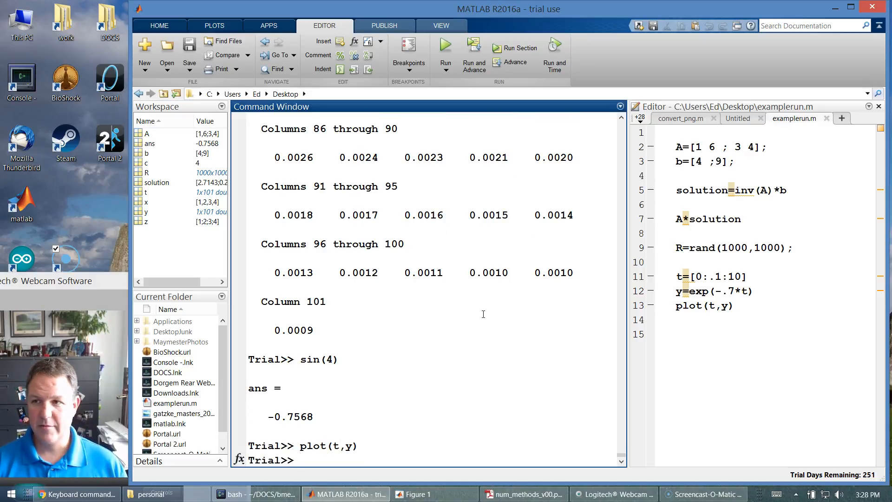
text(e)
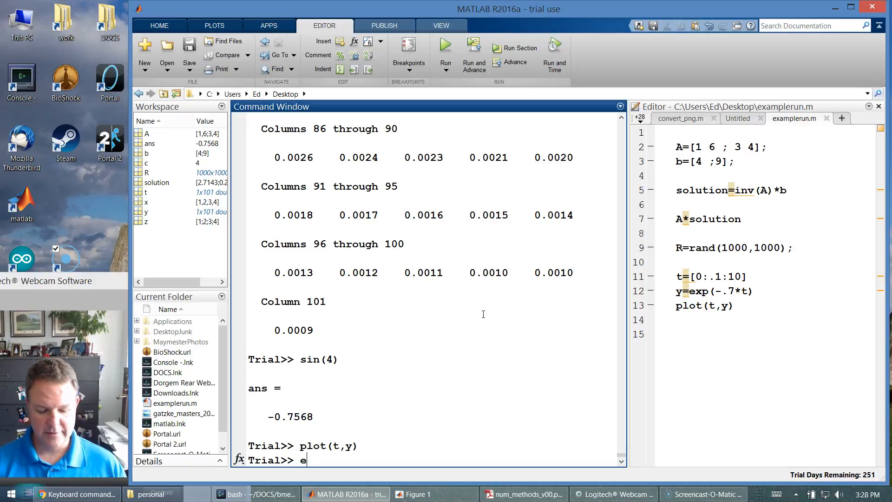
text(xamplerun)
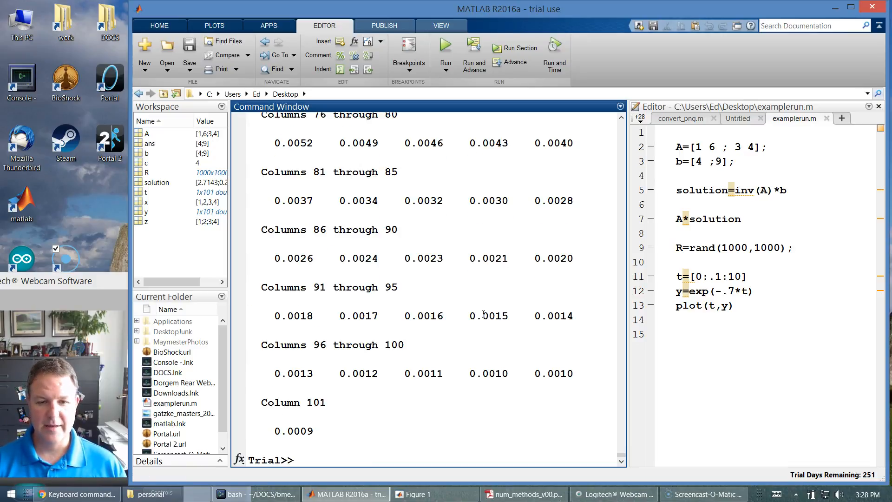
click(446, 354)
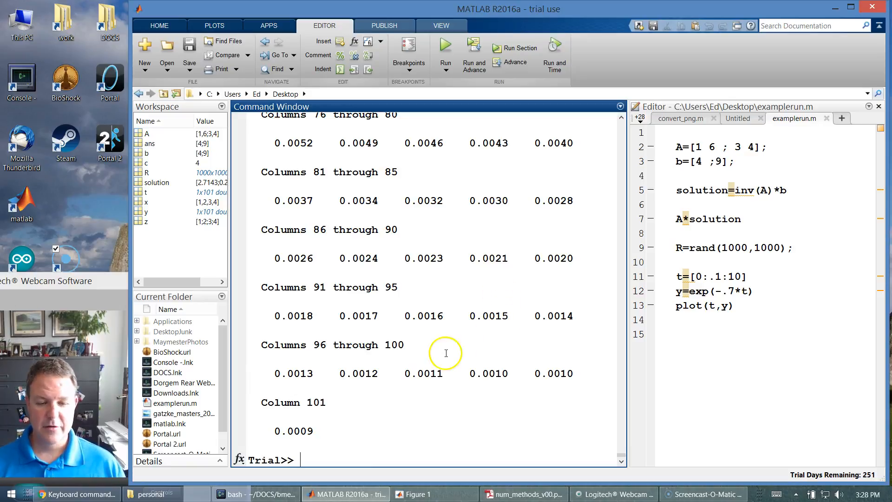
mouse_move(435, 373)
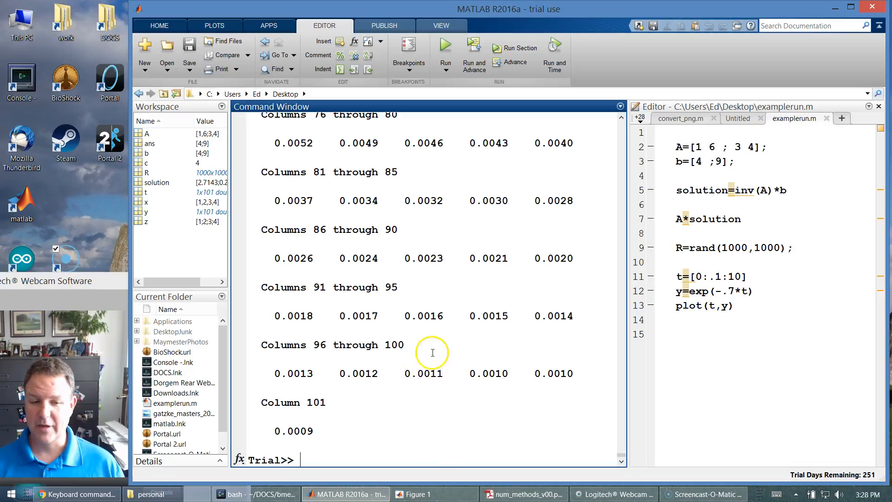
mouse_move(444, 372)
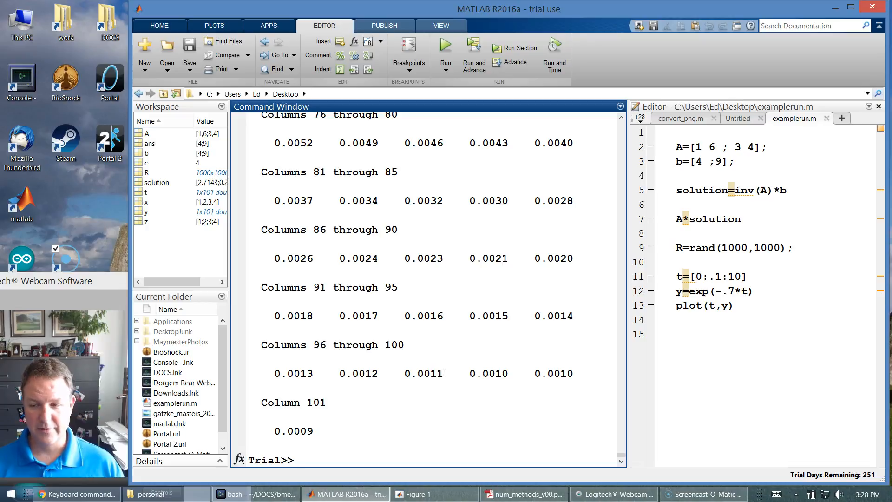
mouse_move(794, 118)
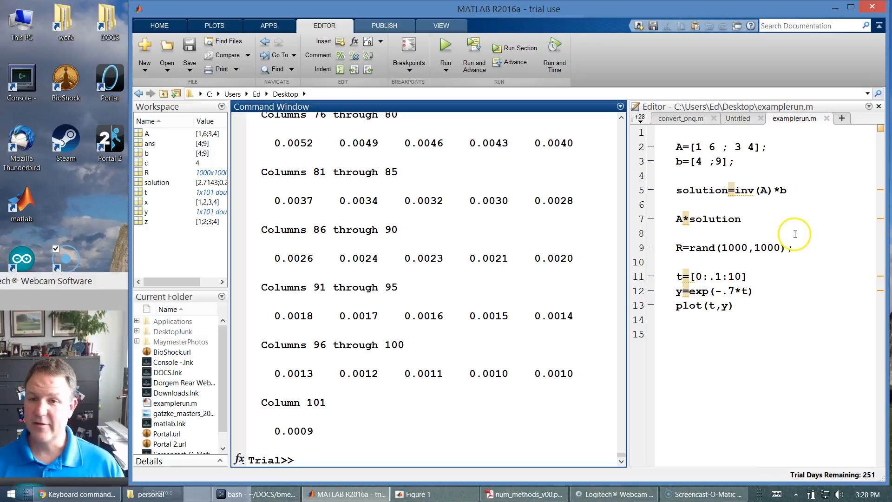
mouse_move(430, 314)
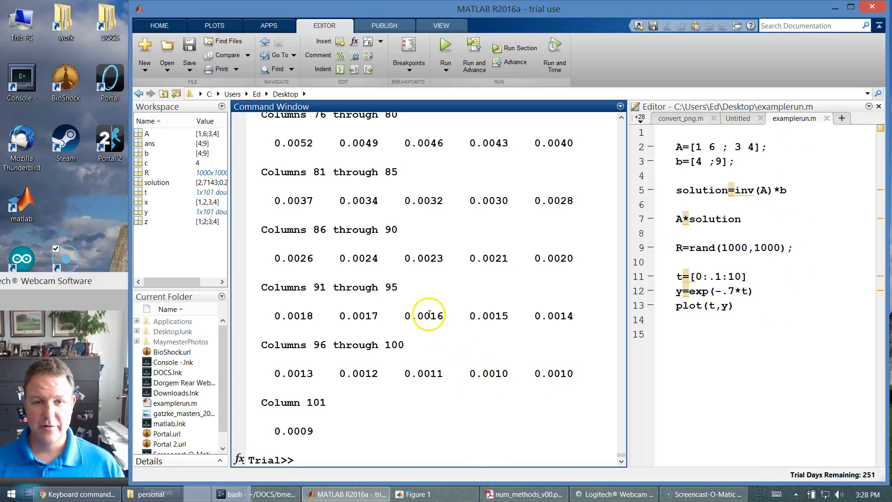
mouse_move(407, 204)
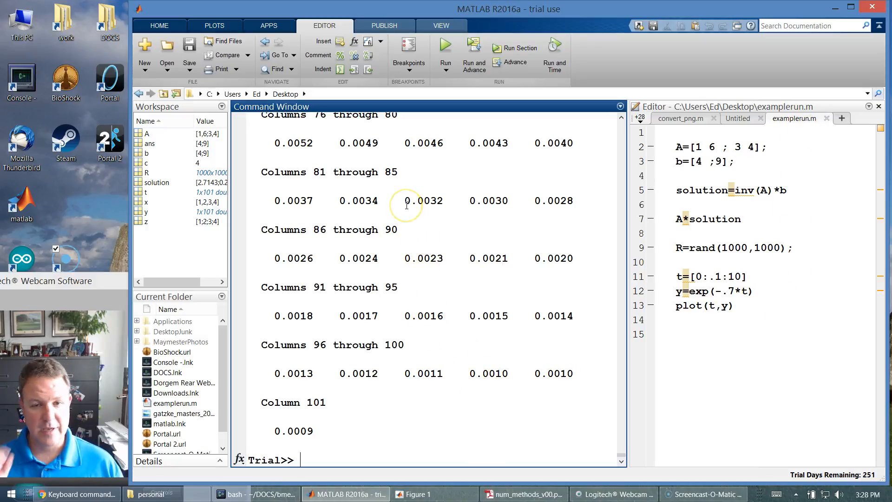